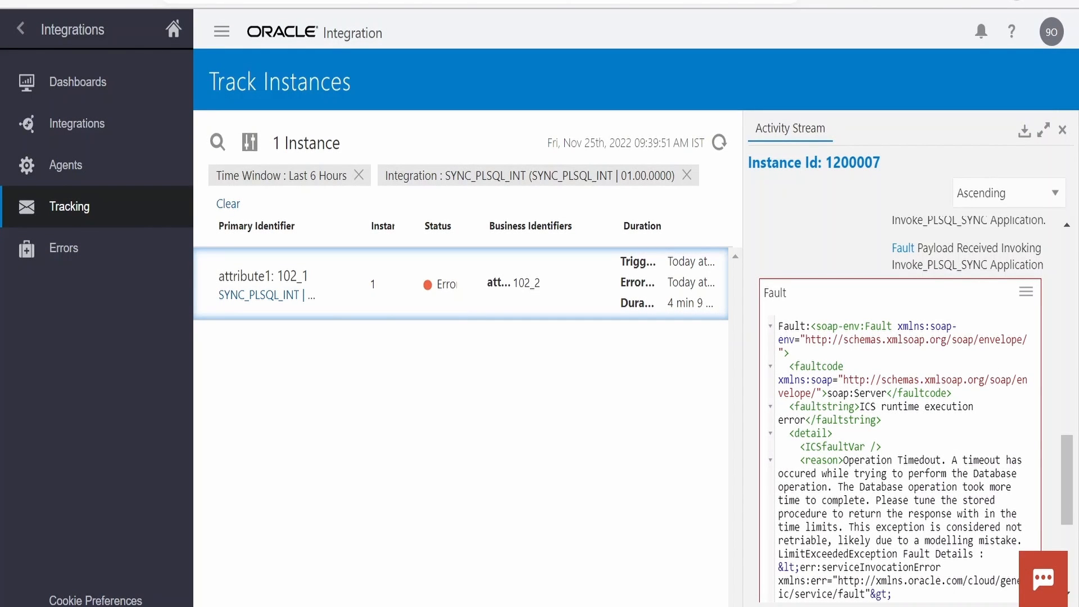
Locate the Invoke_PLSQL_SYNC adapter in SYNC_PLSQL_INT and edit its configuration
scroll("down", 3)
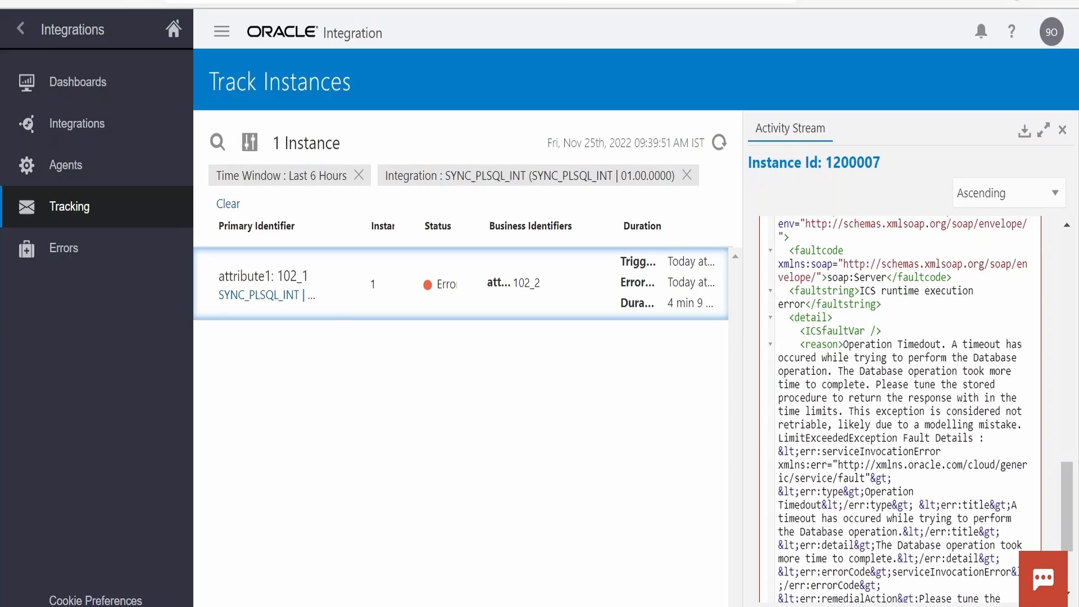
left_click_drag(859, 344, 869, 384)
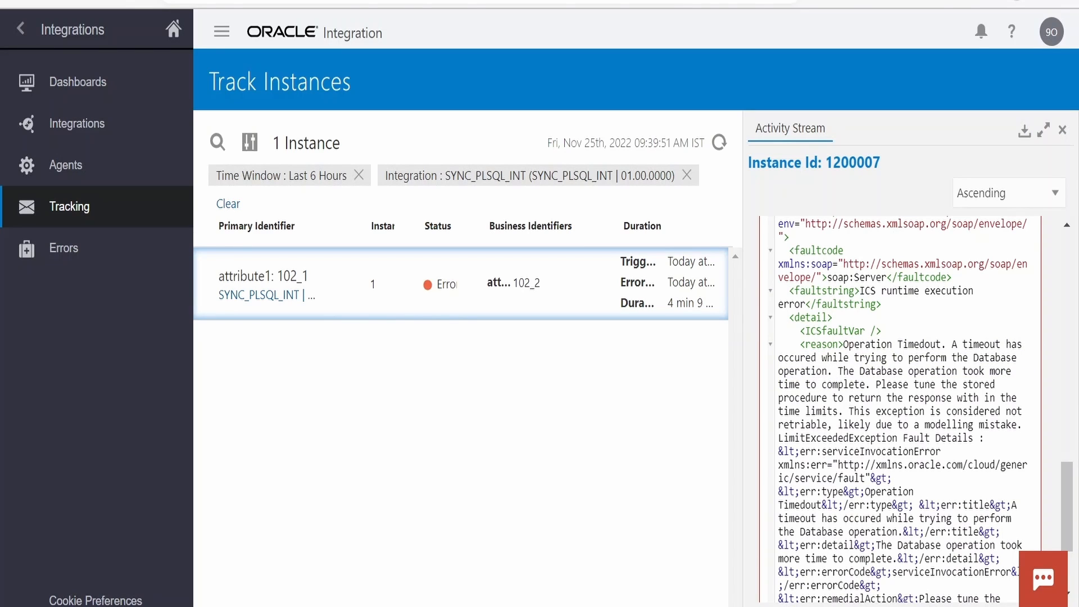
scroll("down", 3)
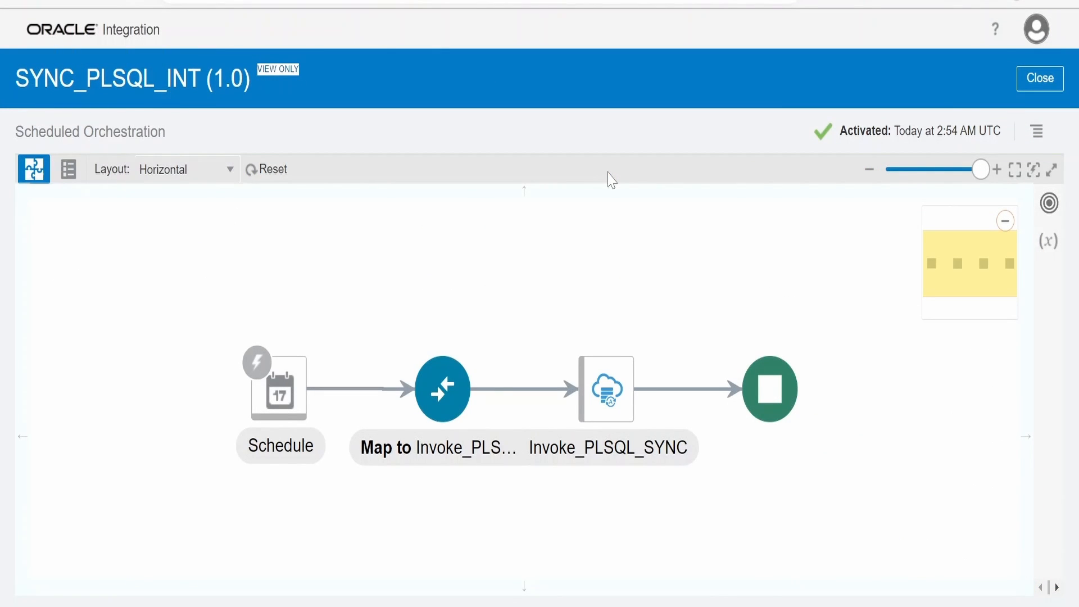
mouse_move(613, 324)
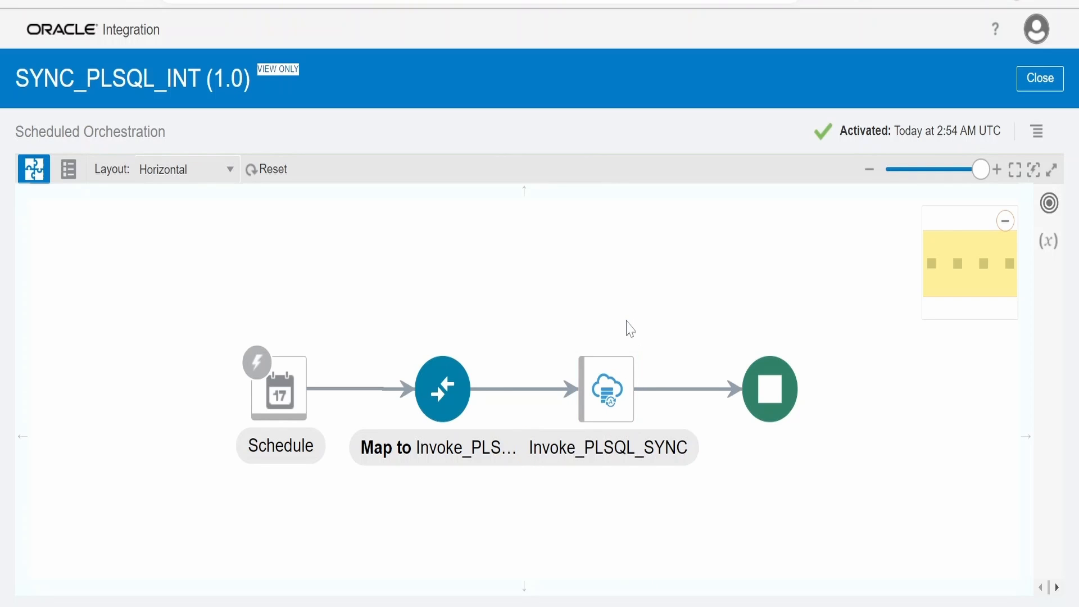
mouse_move(606, 390)
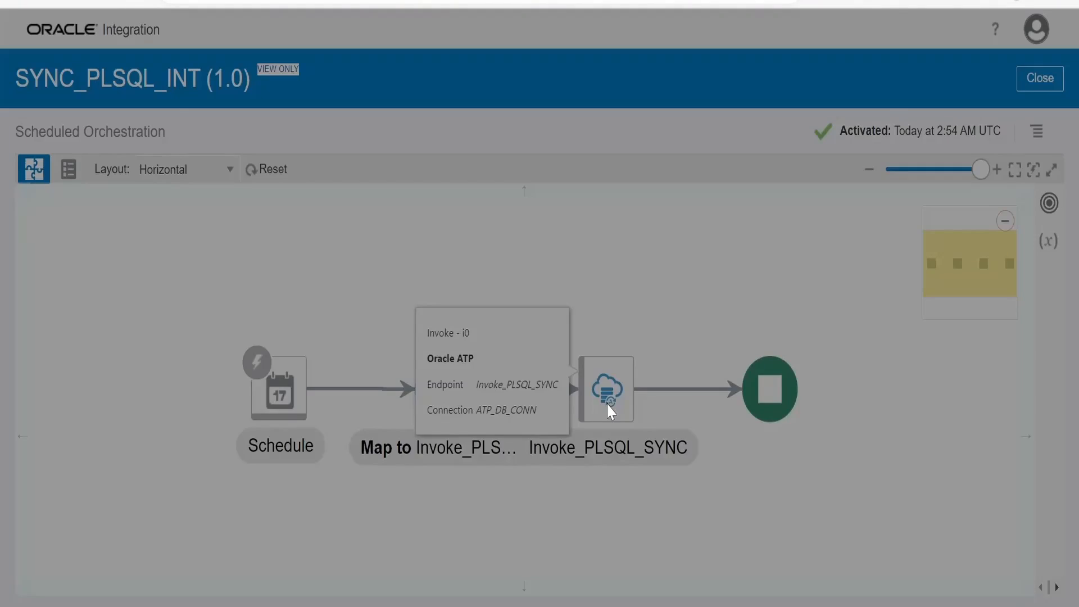
left_click(607, 388)
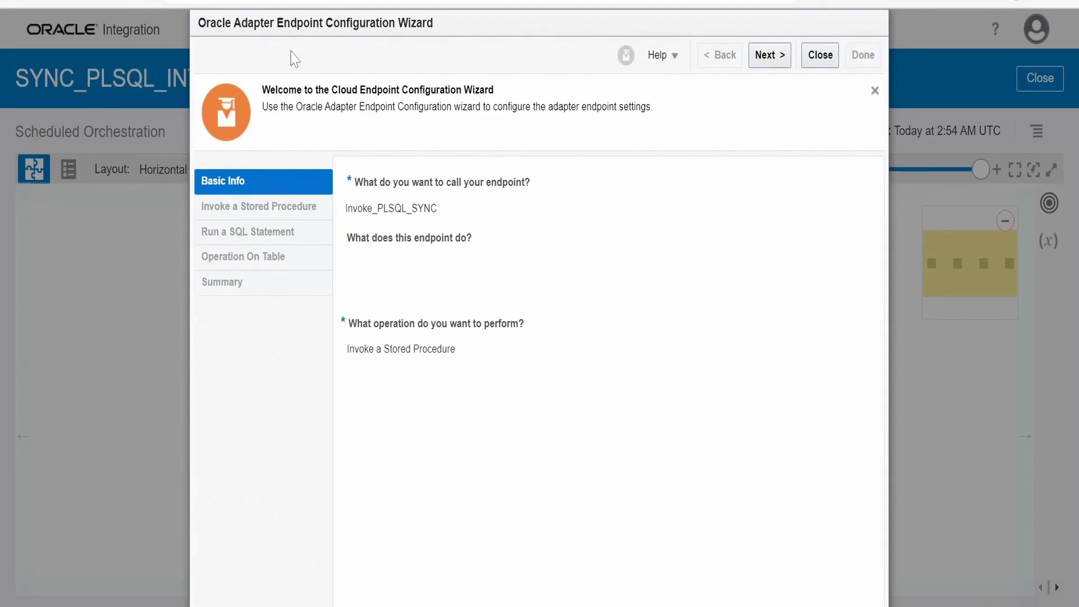
Advance the endpoint wizard to the summary showing ADMIN.XX_ASYNC_DEMO_PKG.MAIN_PROC
left_click(769, 55)
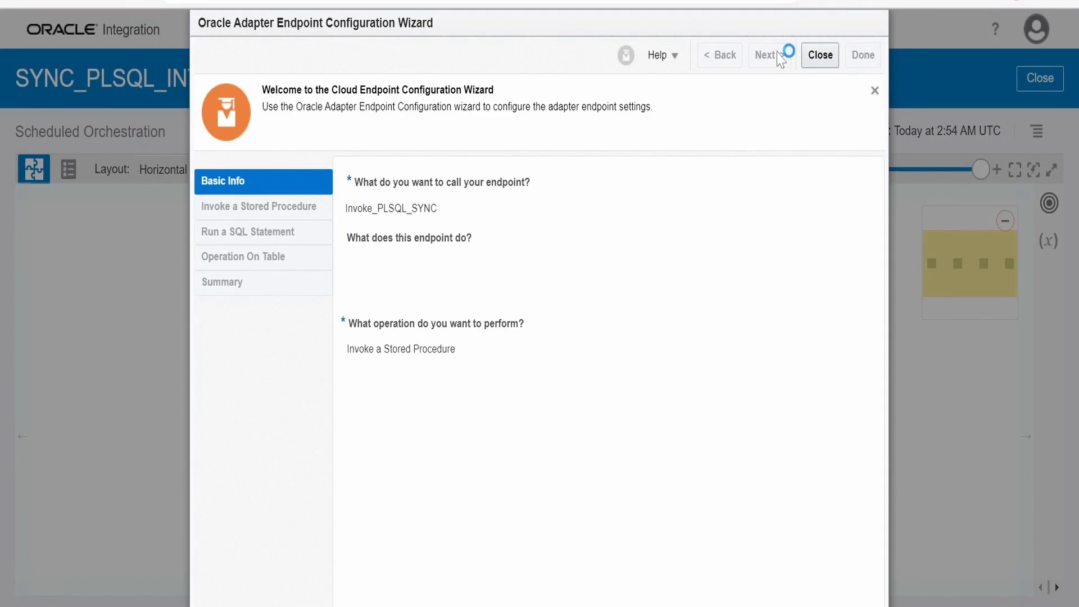
left_click(766, 54)
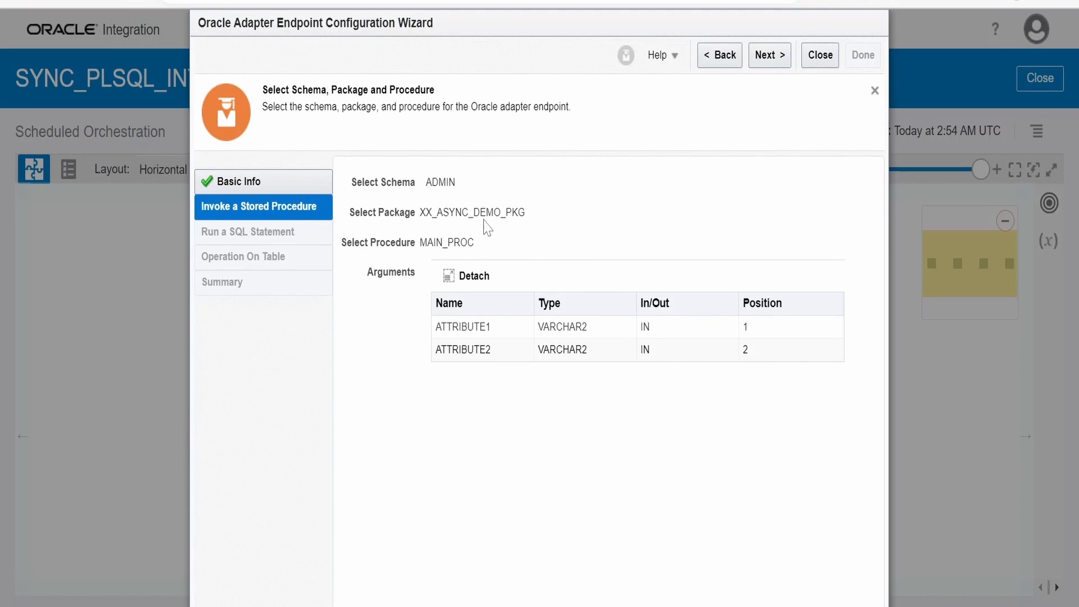
mouse_move(497, 244)
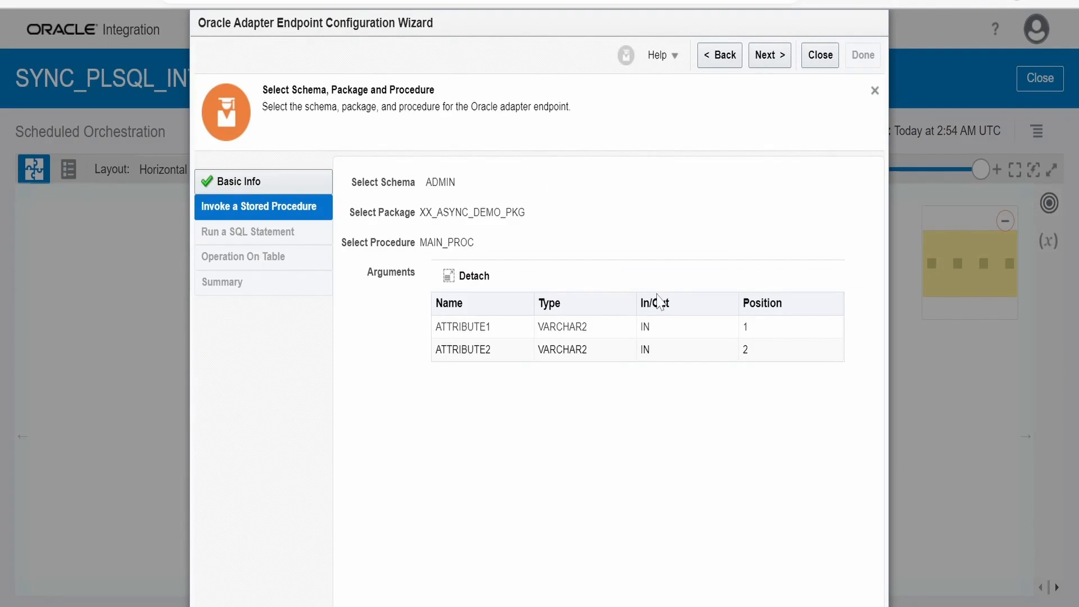
mouse_move(448, 205)
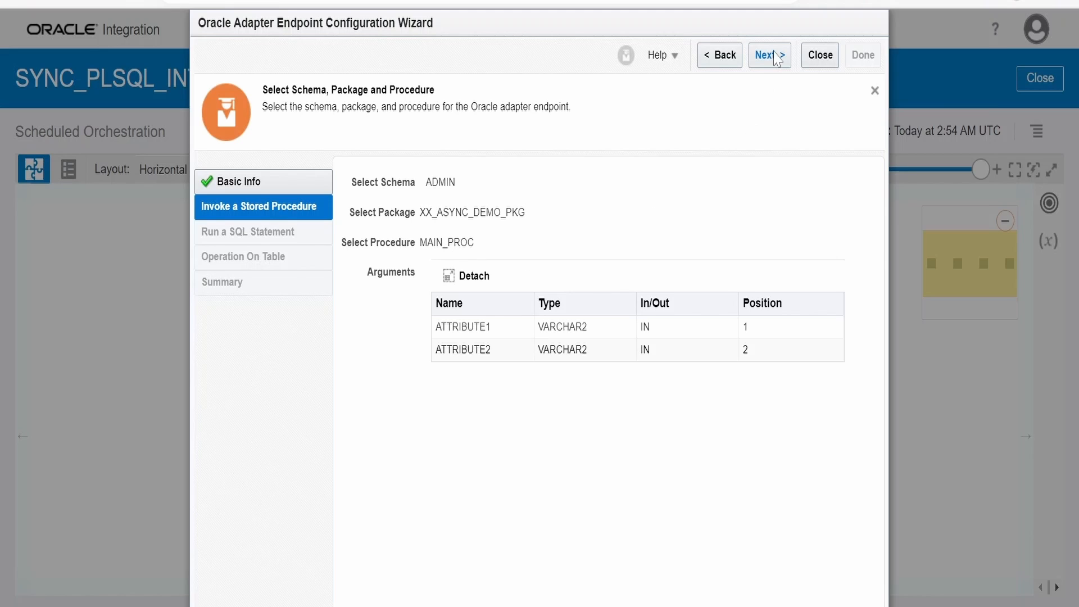
left_click(769, 55)
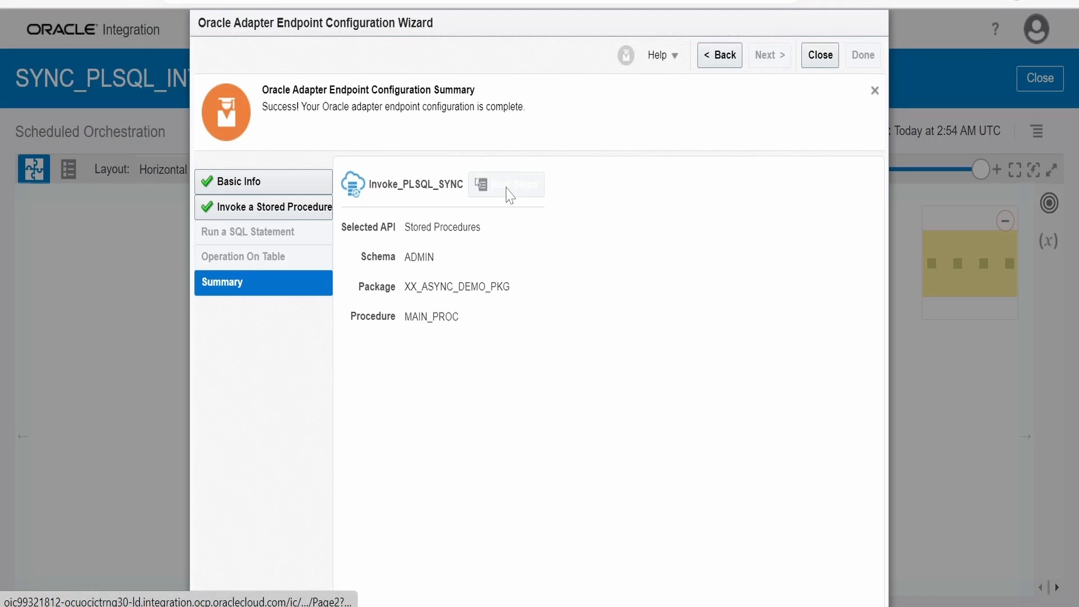
Reveal the Next Steps guidance: finish in 4 minutes or use a fire-and-forget wrapper
left_click(506, 185)
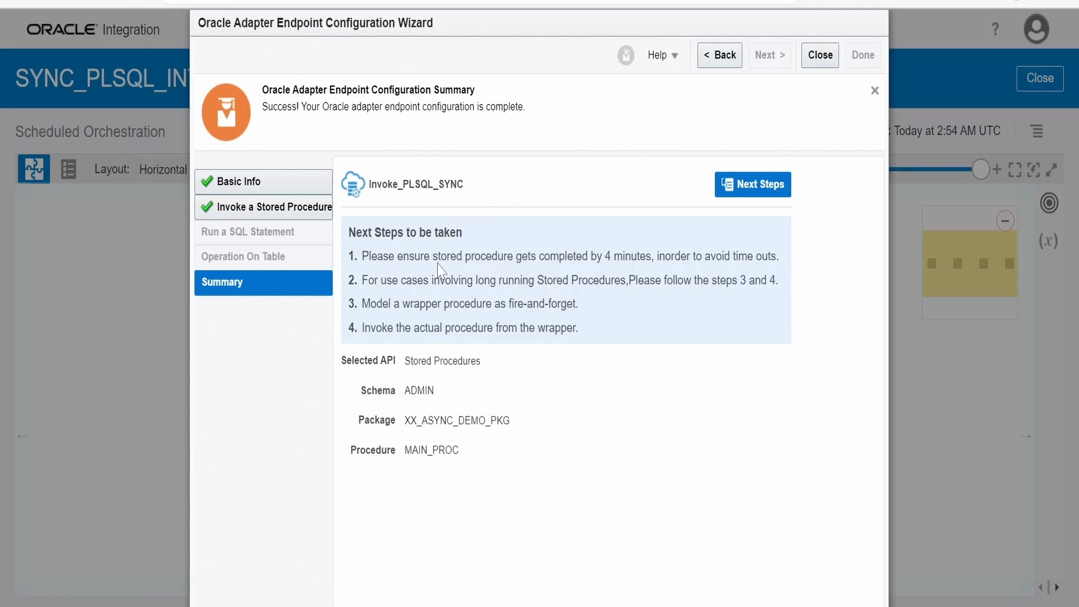
mouse_move(482, 269)
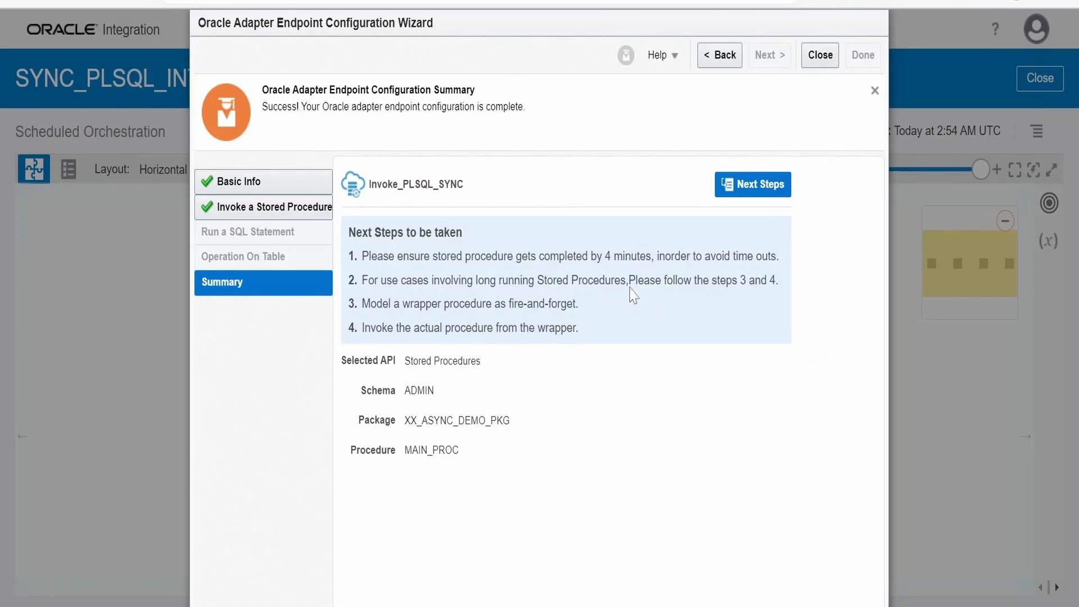
mouse_move(420, 292)
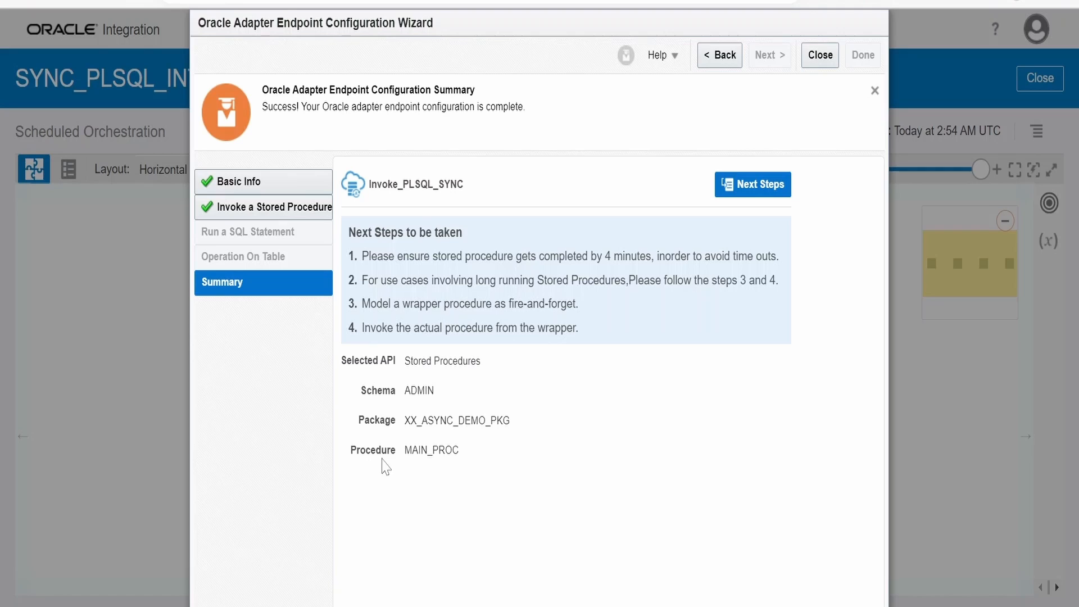
mouse_move(472, 471)
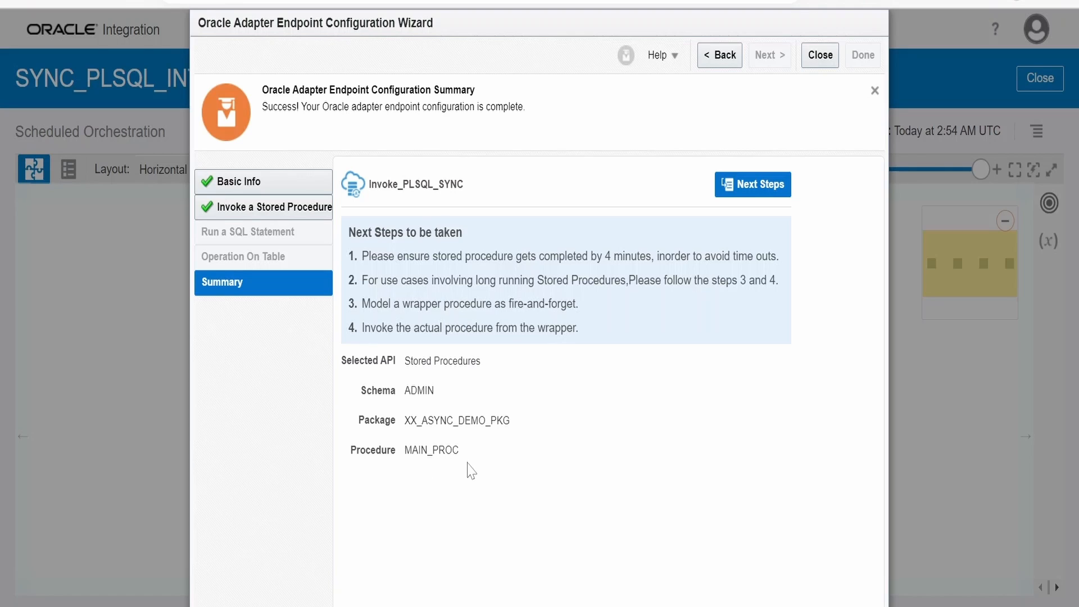
mouse_move(544, 317)
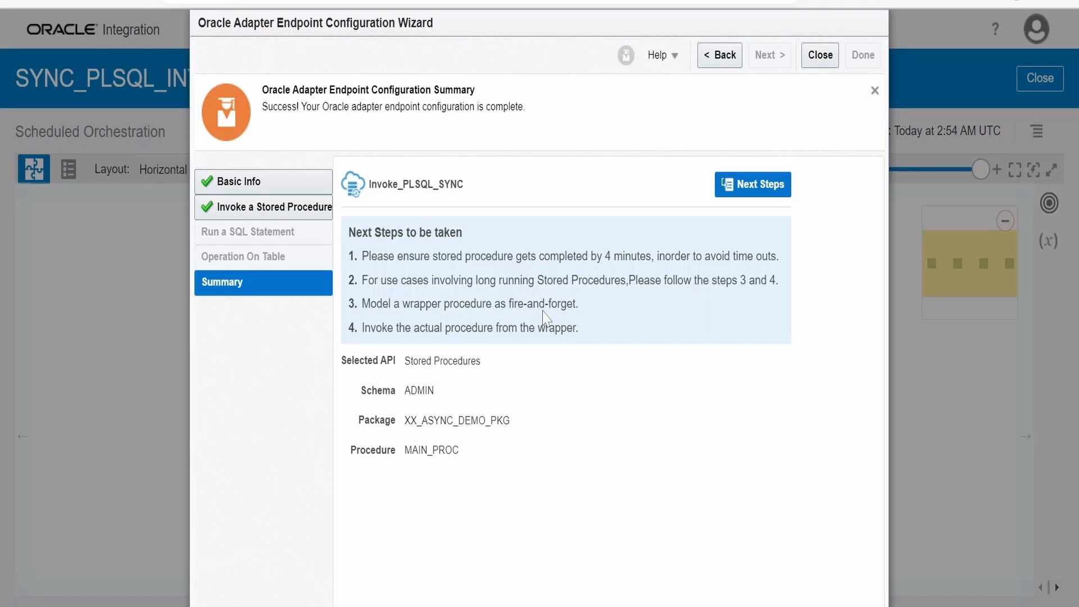
mouse_move(567, 320)
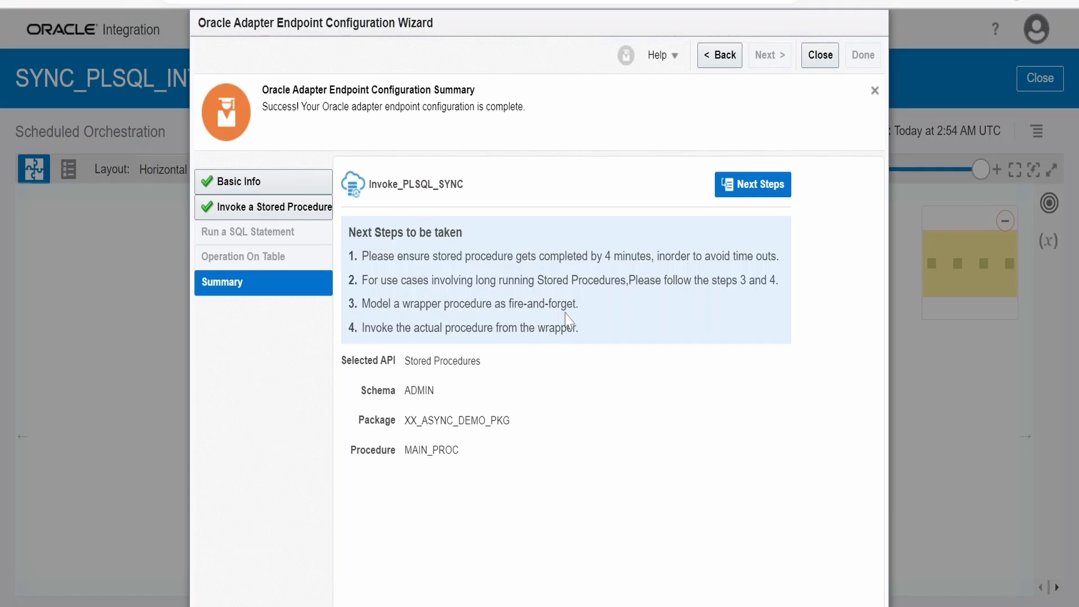
mouse_move(420, 459)
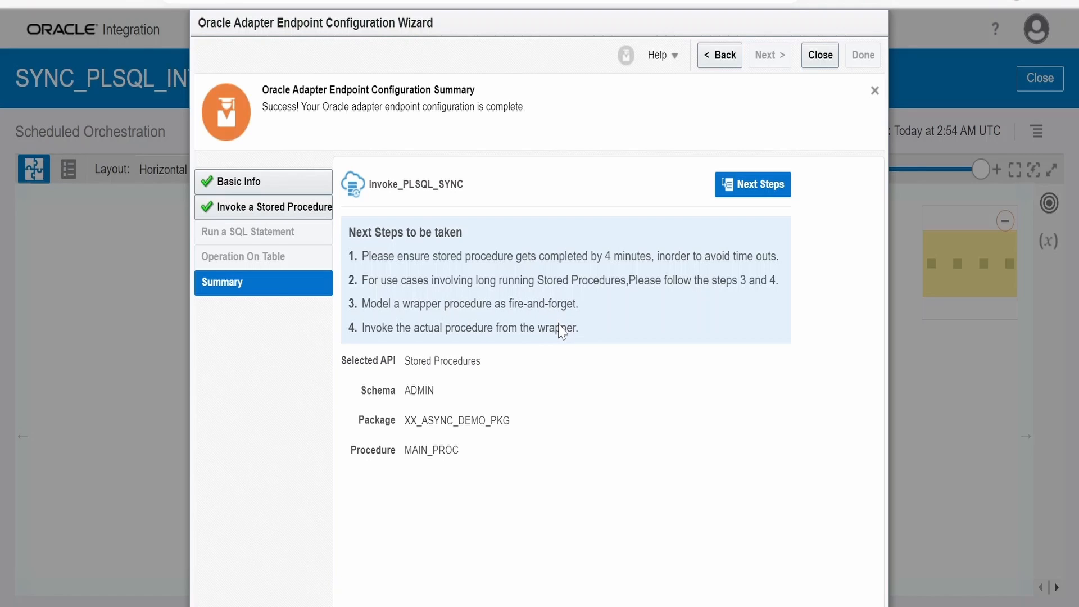
mouse_move(466, 460)
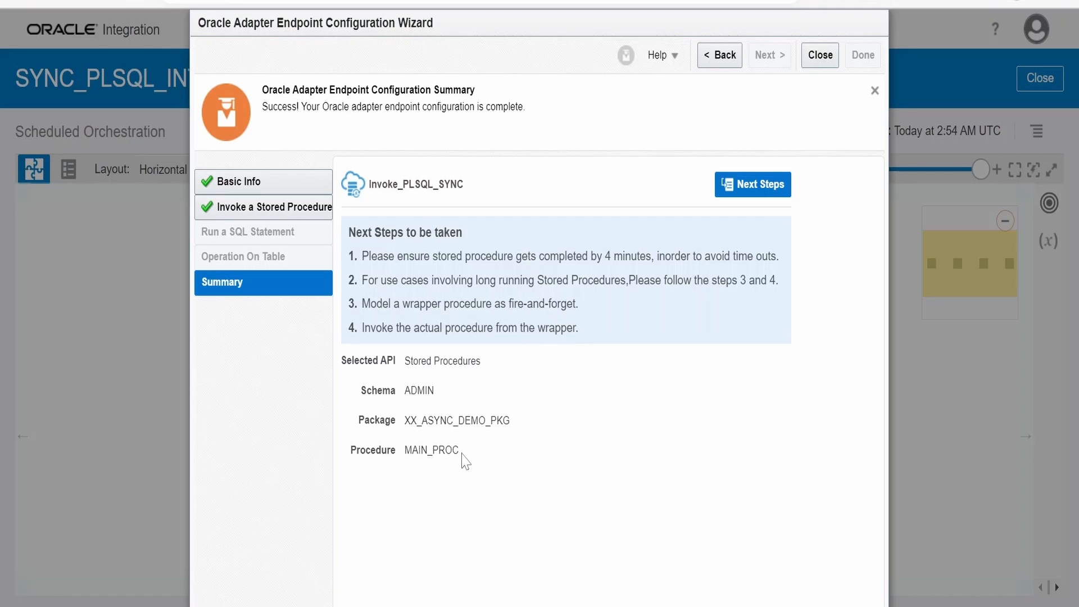
mouse_move(528, 347)
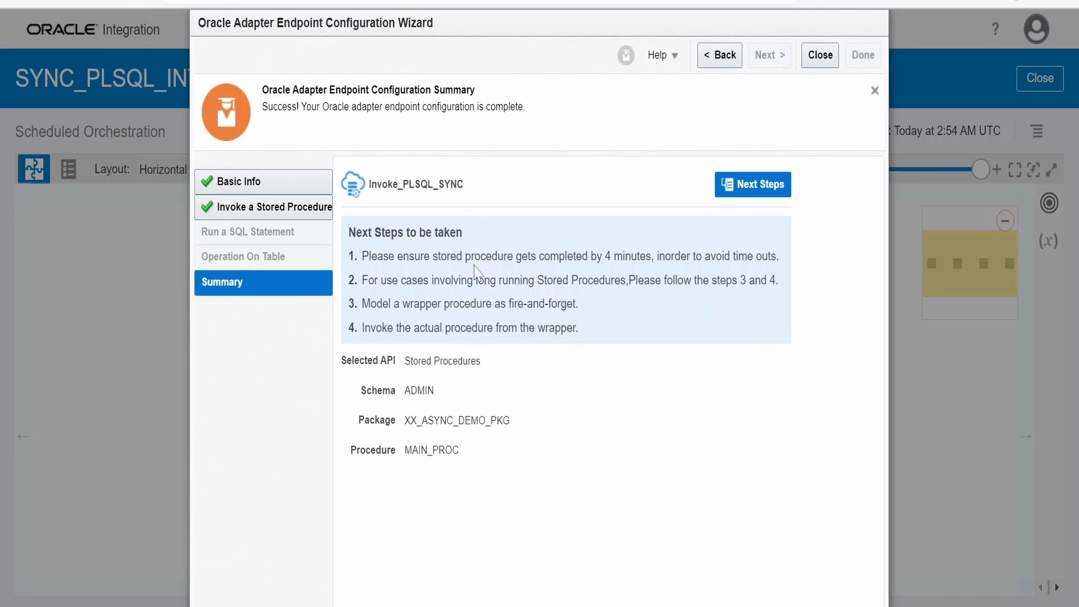
mouse_move(478, 292)
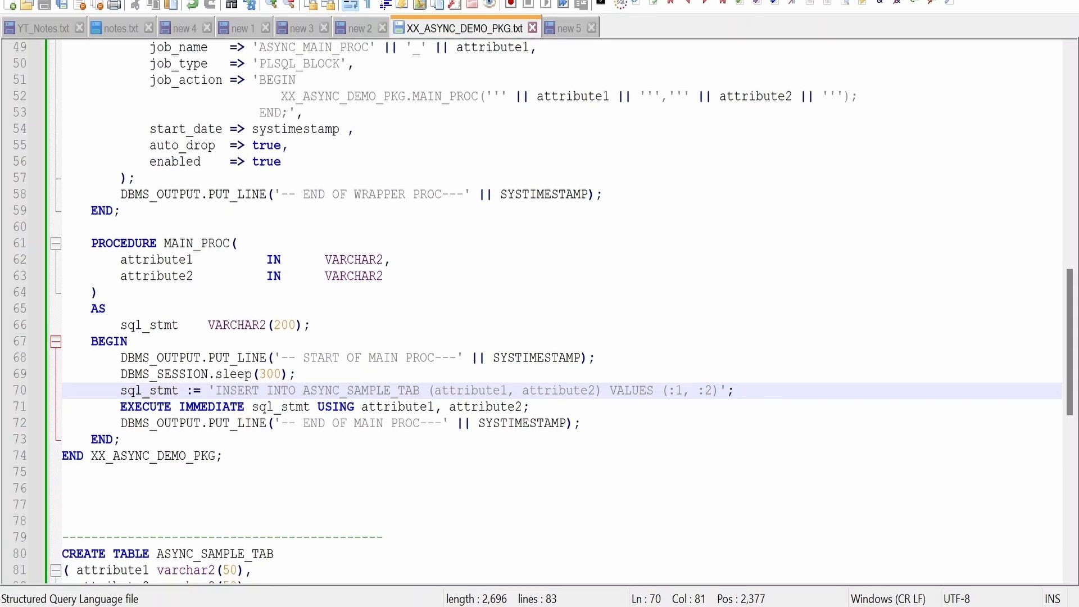
Highlight MAIN_PROC's 300-second sleep before the ASYNC_SAMPLE_TAB insert in XX_ASYNC_DEMO_PKG
left_click(646, 390)
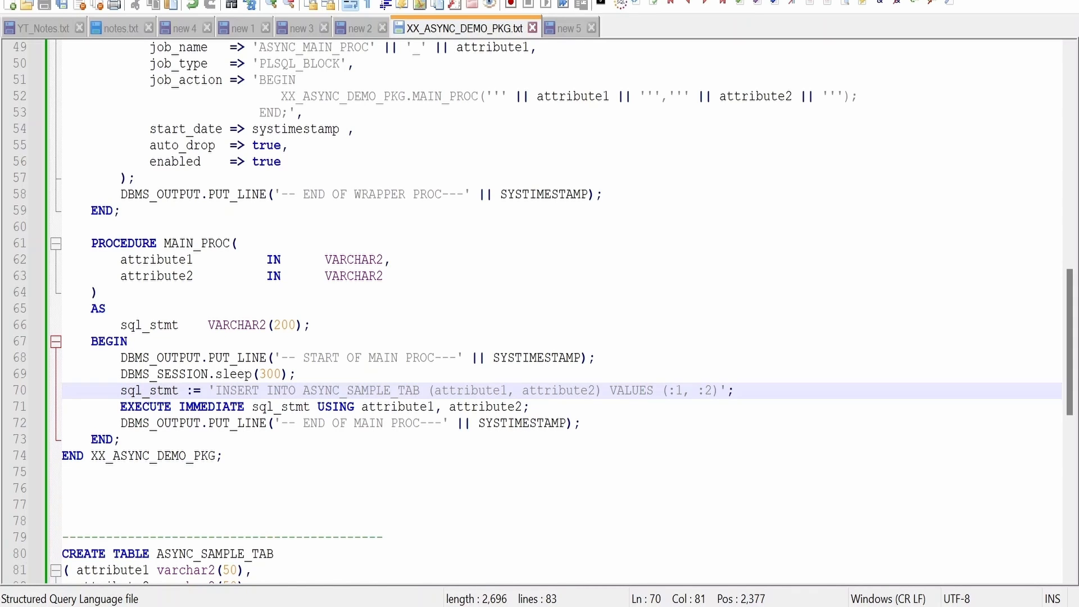
left_click_drag(89, 242, 119, 439)
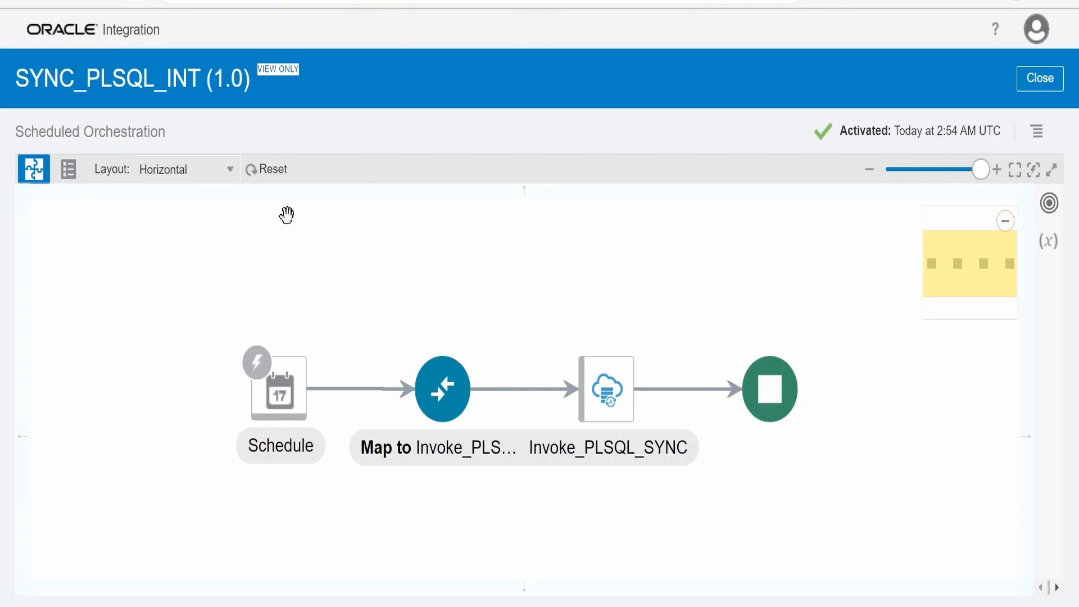
mouse_move(238, 186)
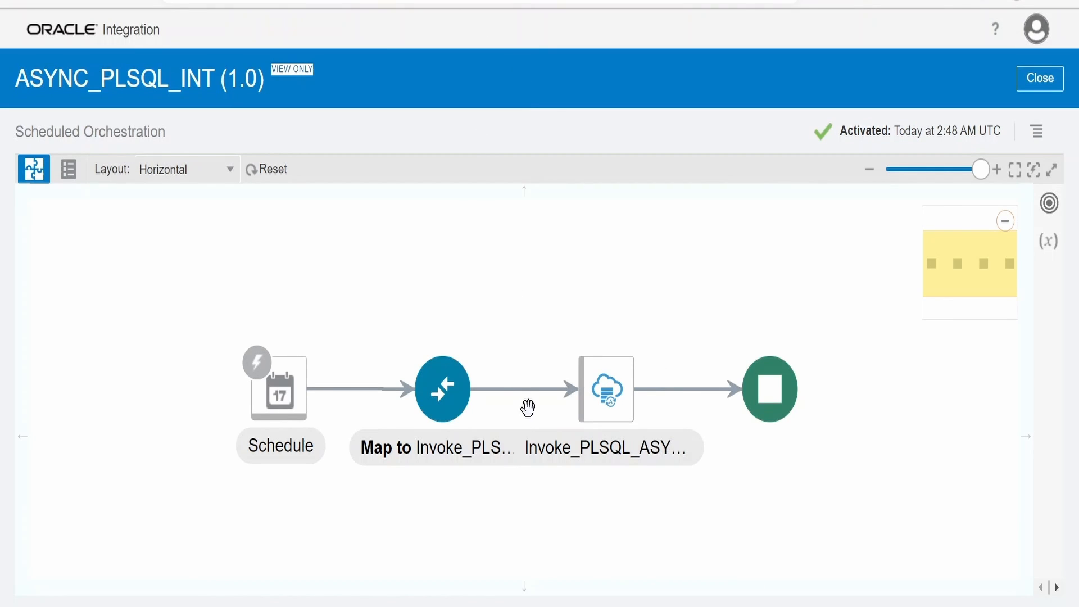
left_click(605, 386)
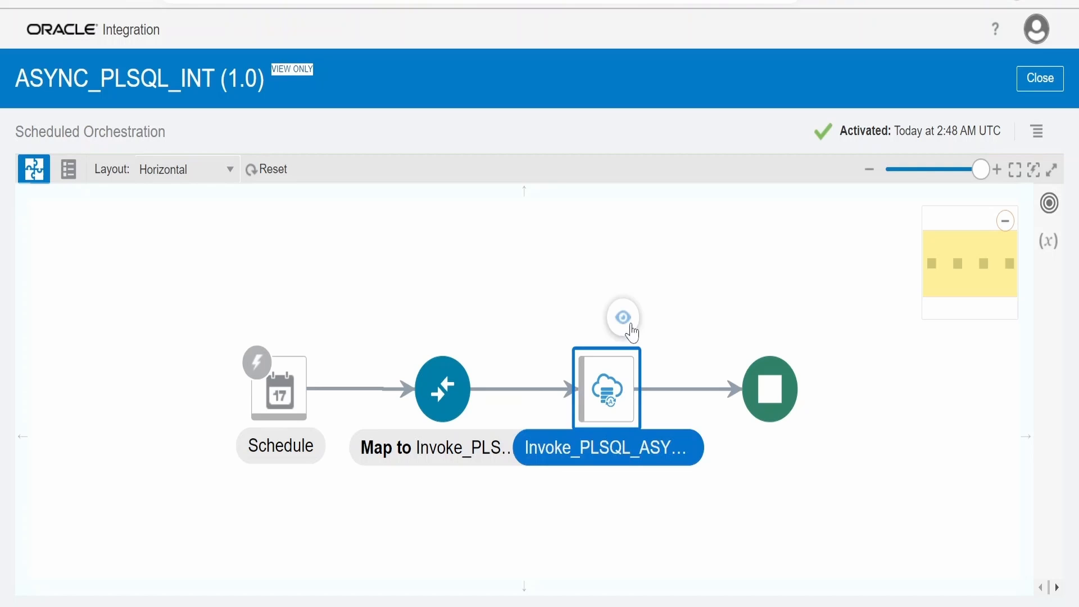
left_click(622, 317)
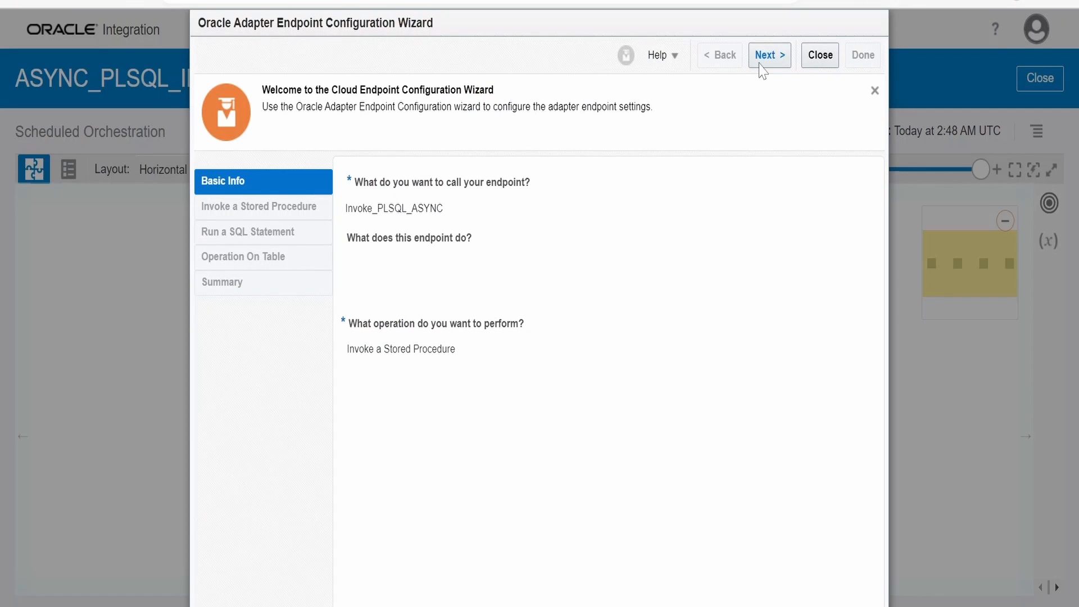
left_click(769, 55)
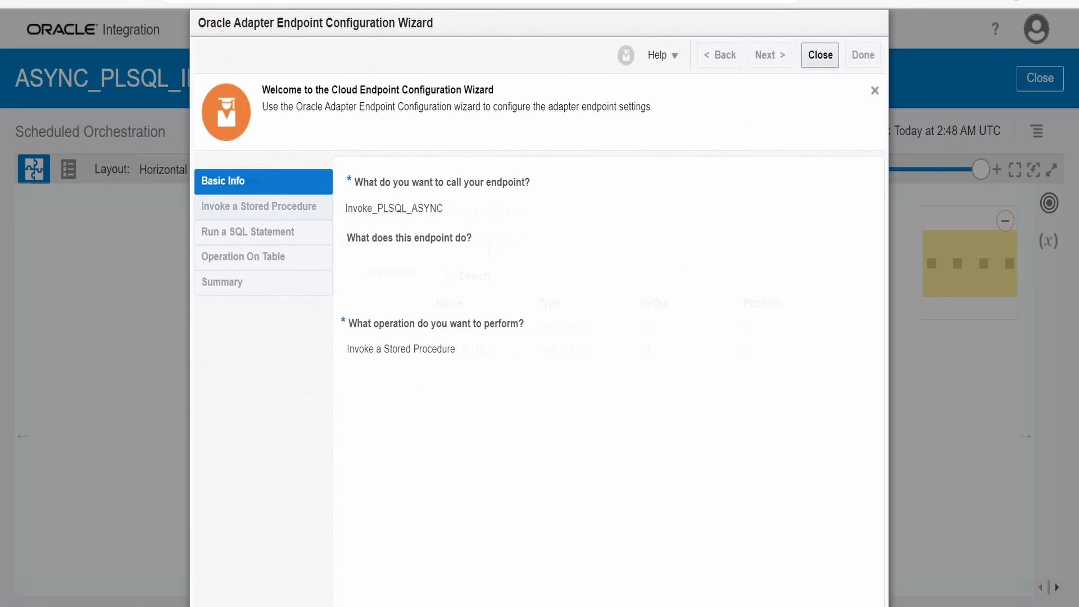
left_click(769, 55)
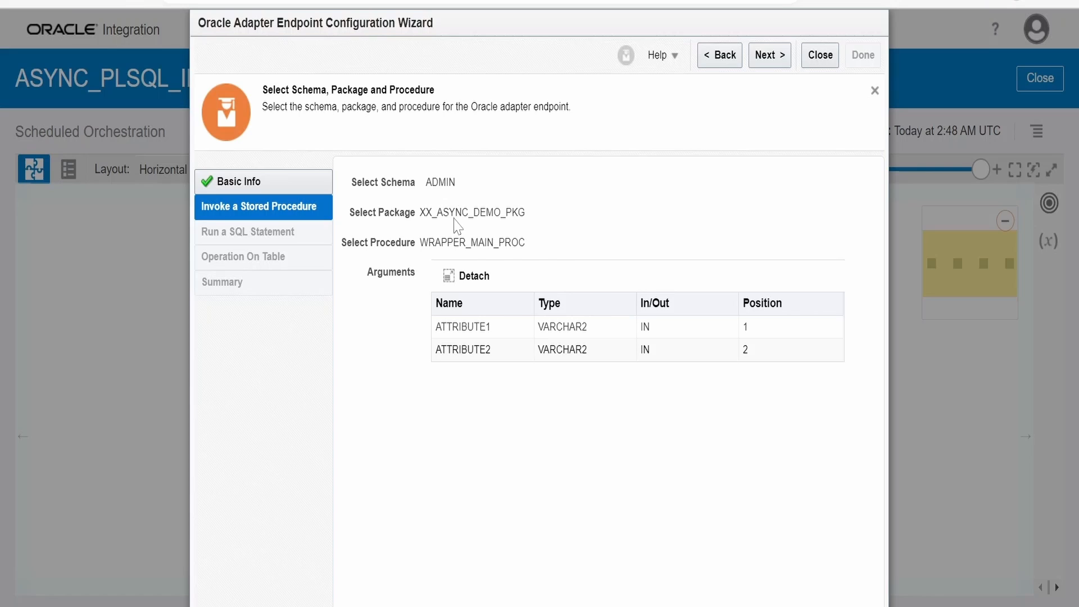
mouse_move(481, 229)
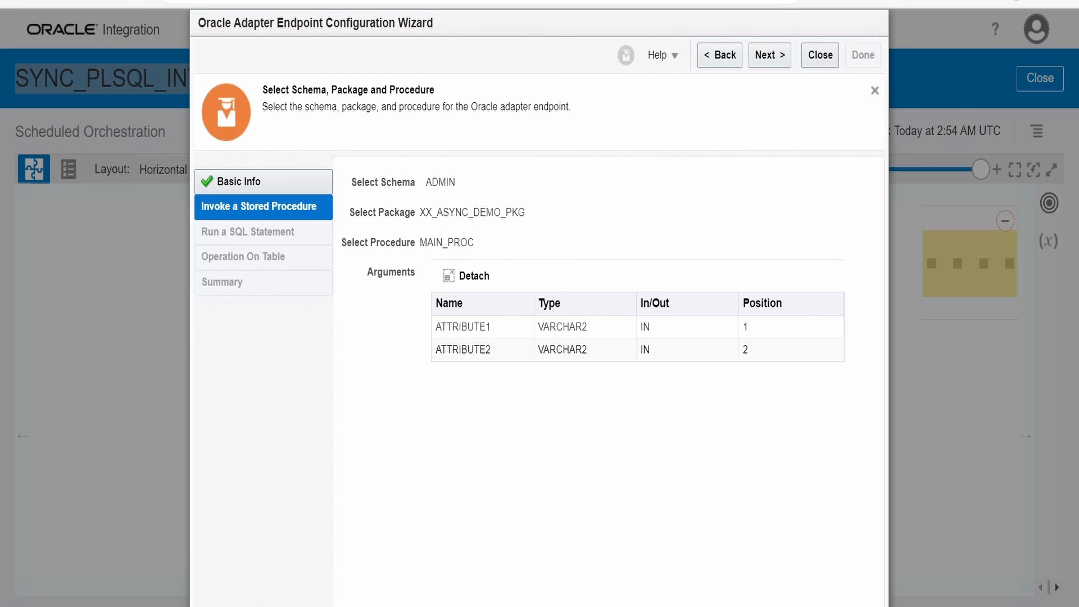
mouse_move(634, 294)
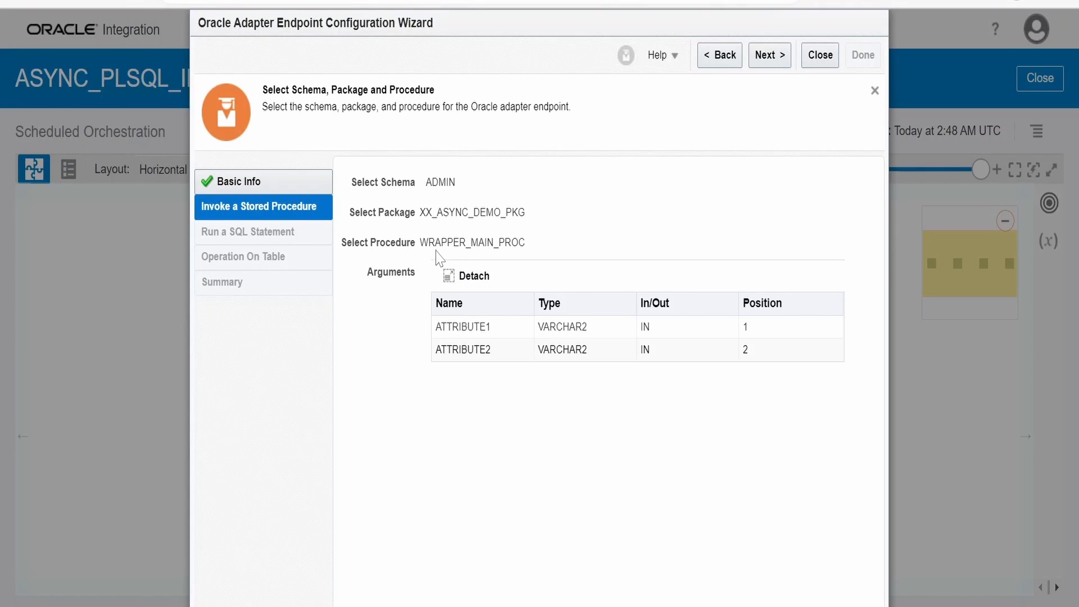
mouse_move(507, 254)
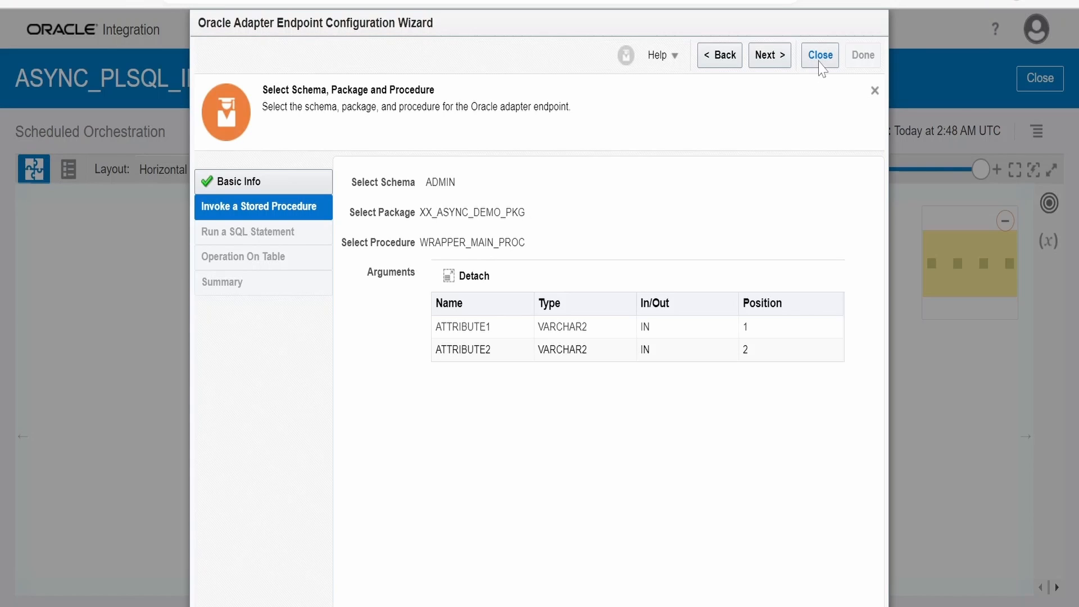
mouse_move(501, 252)
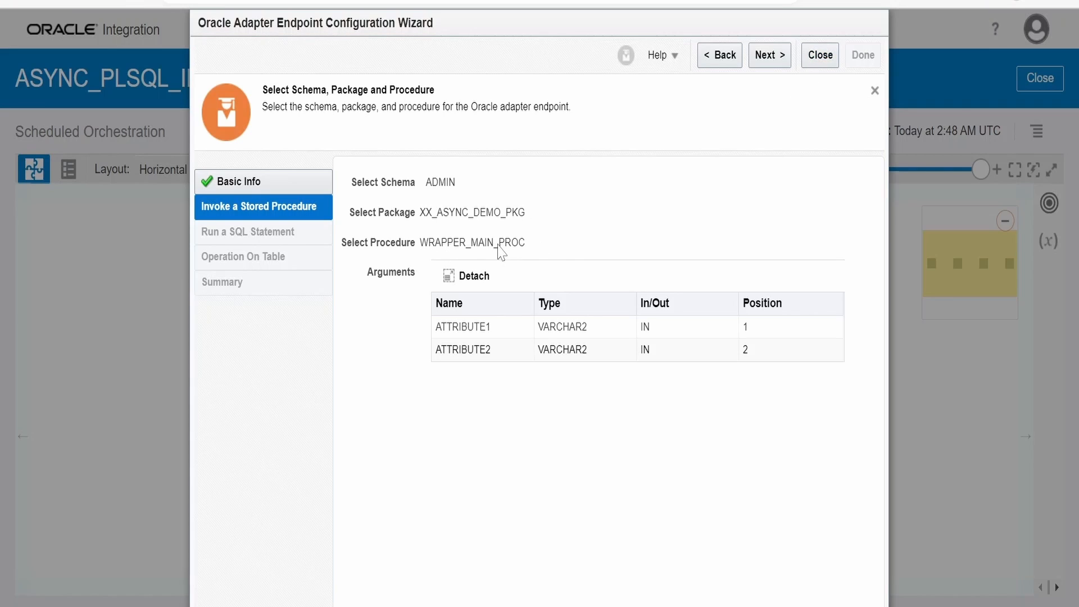
mouse_move(519, 245)
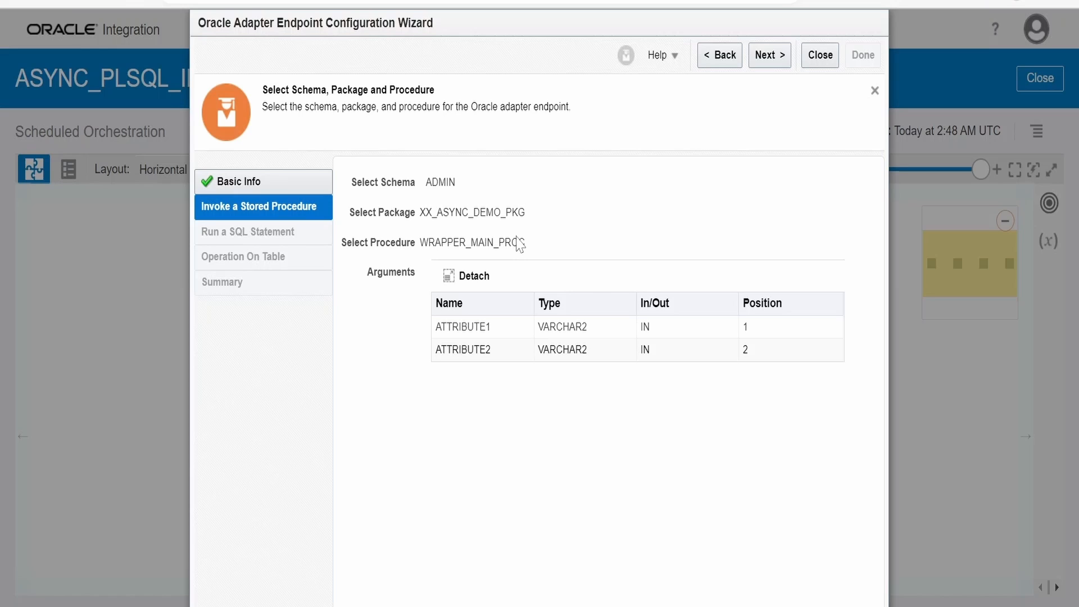
mouse_move(560, 215)
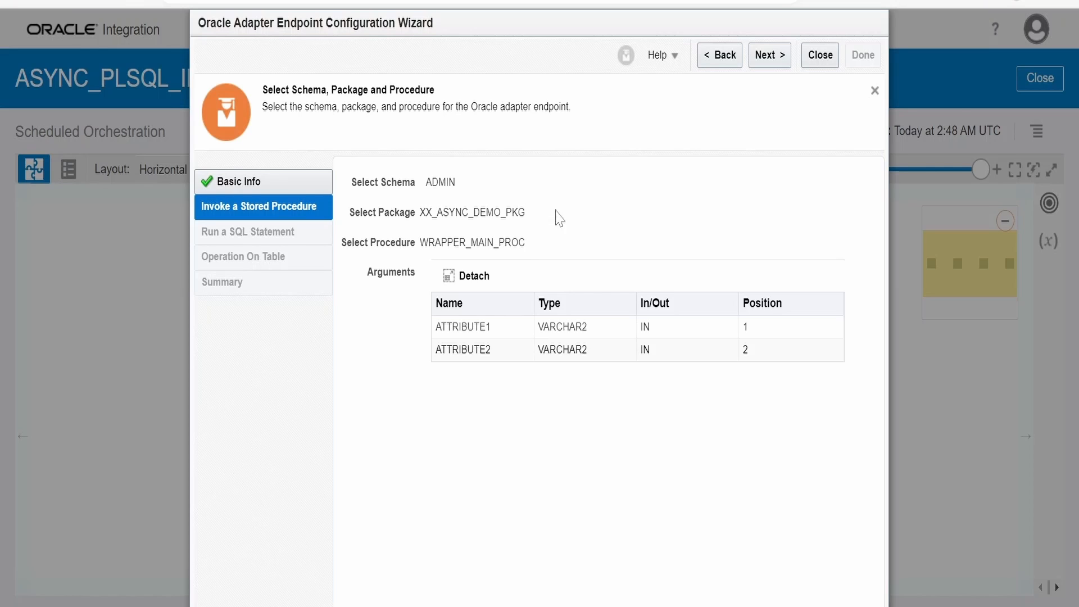
left_click(819, 55)
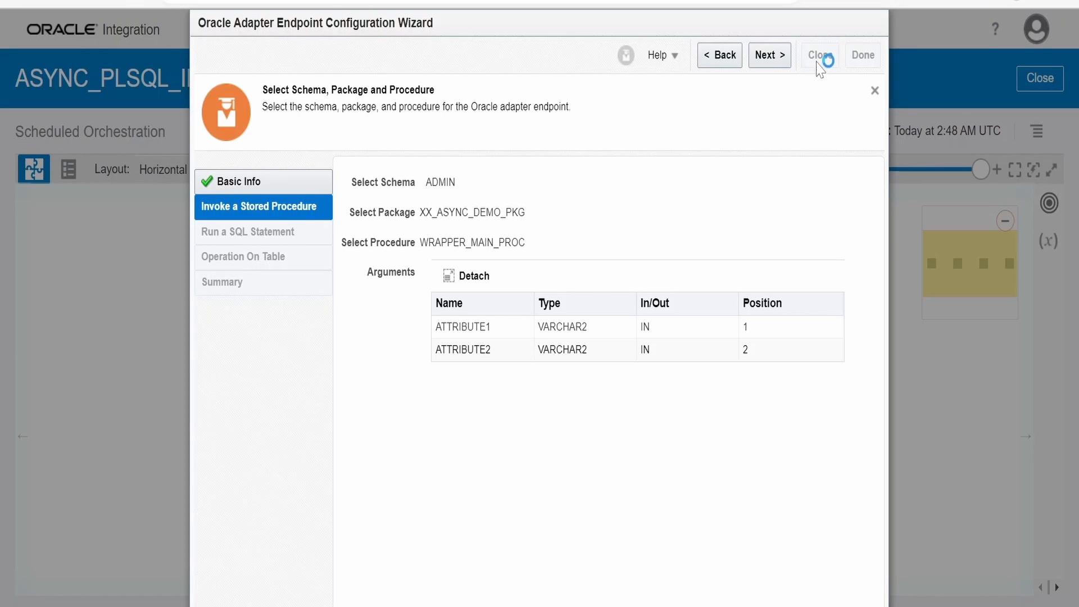
left_click(817, 55)
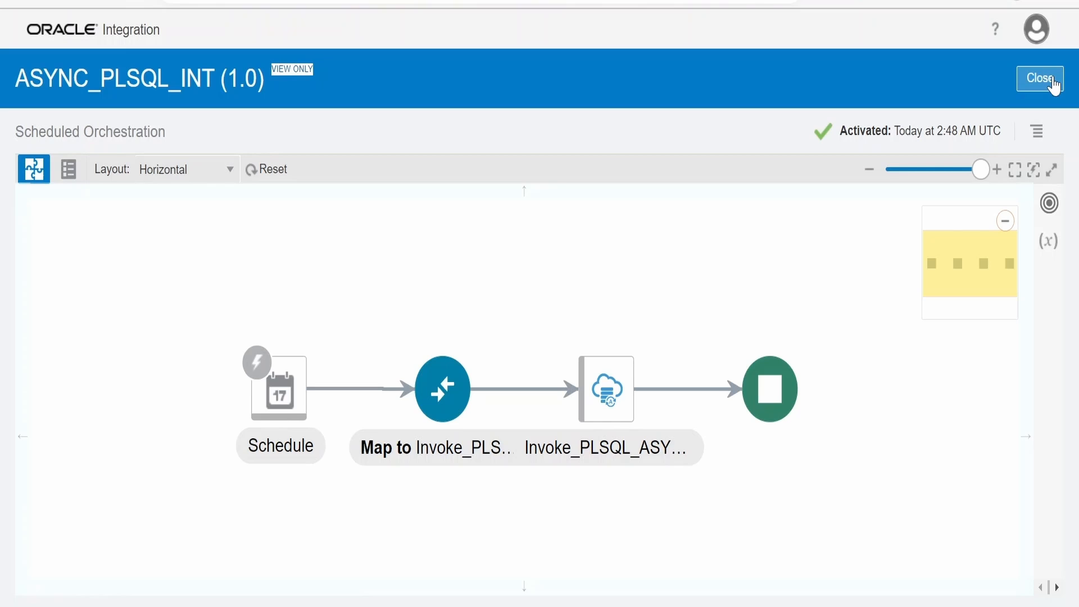
left_click(1039, 77)
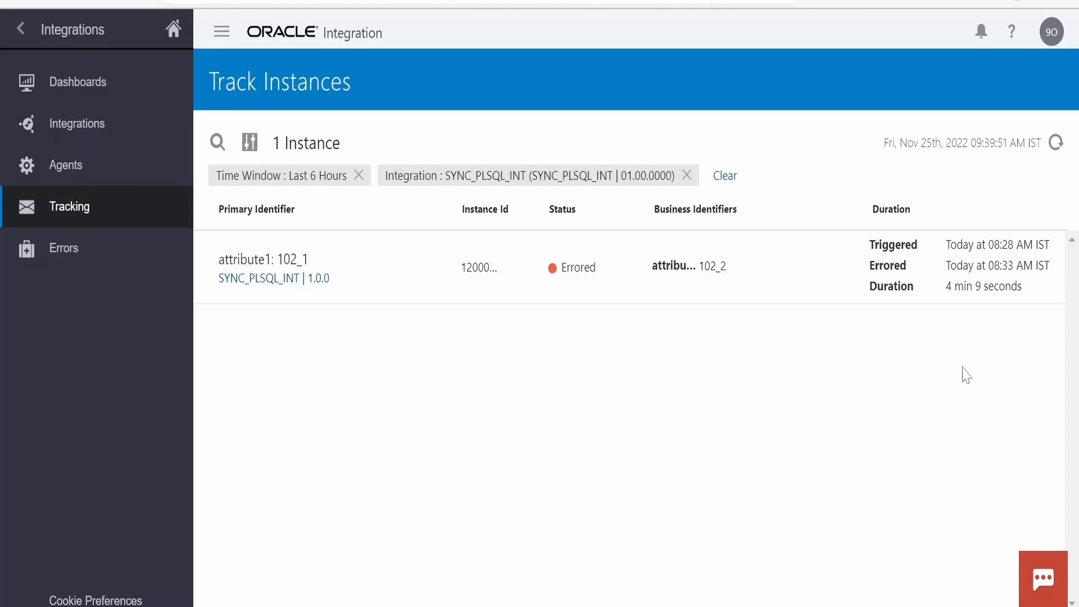
mouse_move(980, 375)
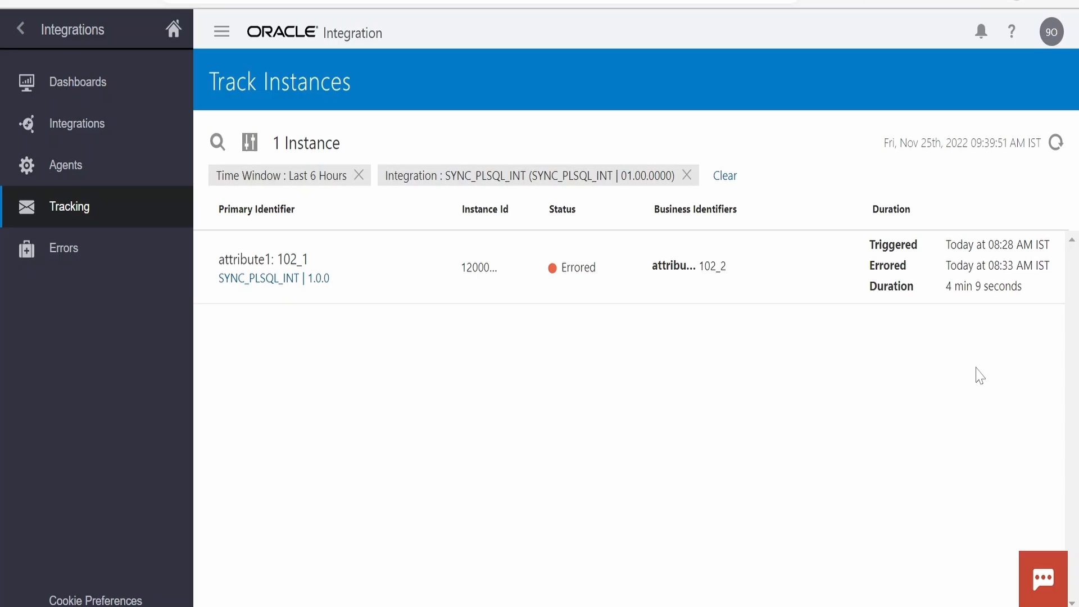
mouse_move(990, 325)
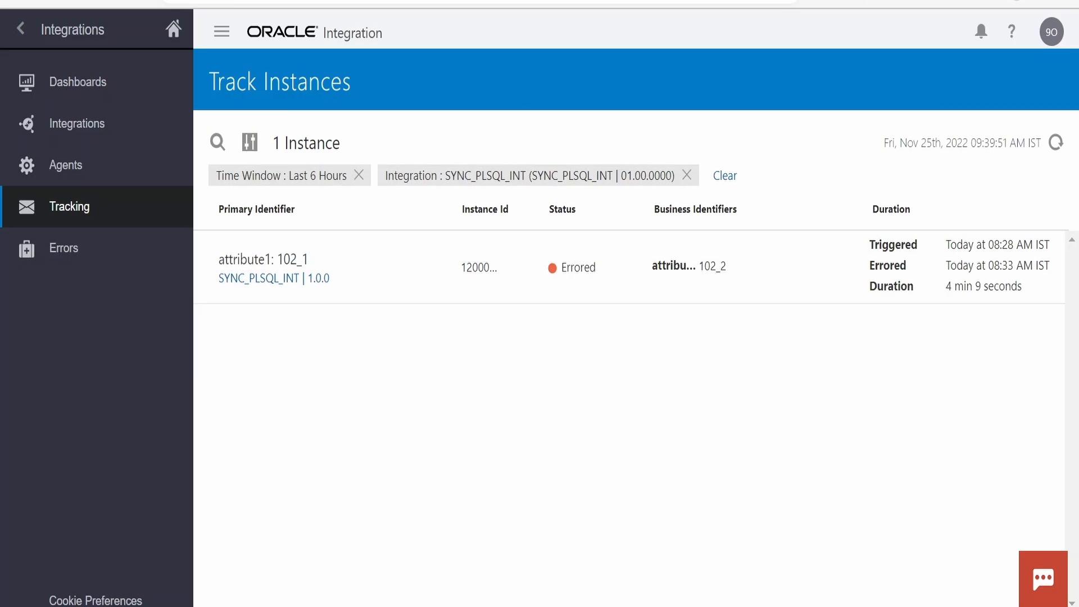
Go to Monitoring Tracking to see the SYNC_PLSQL_INT run errored after about four minutes
left_click(67, 123)
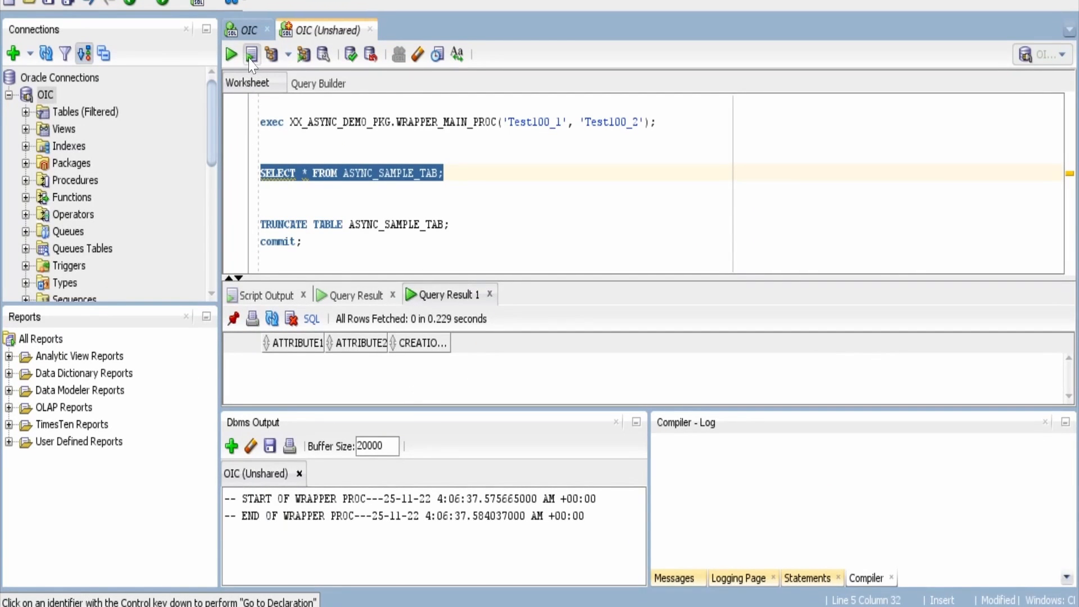
Rerun SELECT * FROM ASYNC_SAMPLE_TAB, returning the Test100_1 / Test100_2 row created 4:11:47
left_click(230, 55)
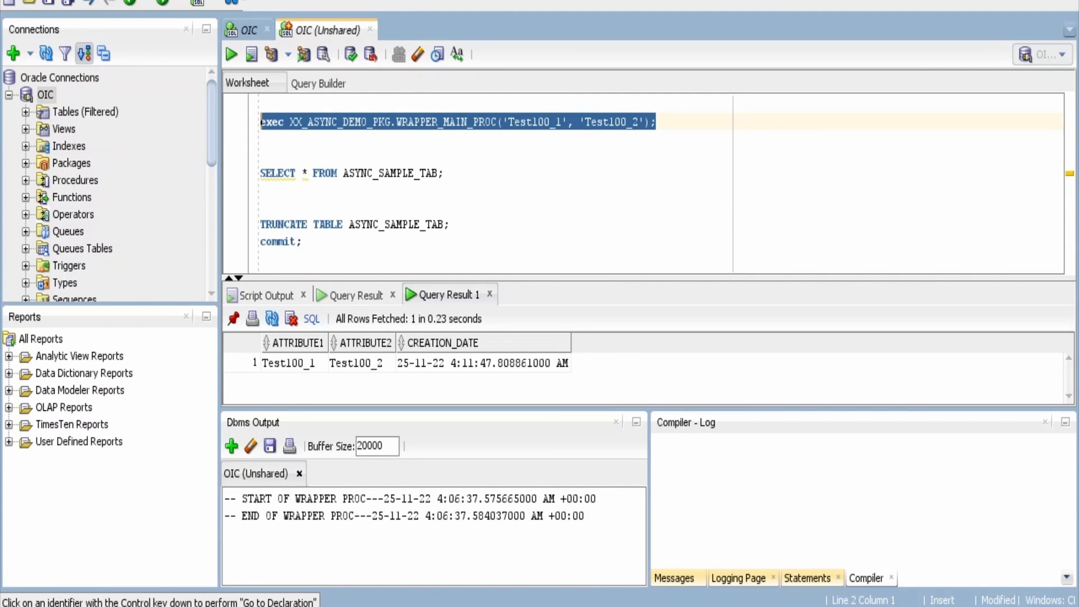
left_click(350, 173)
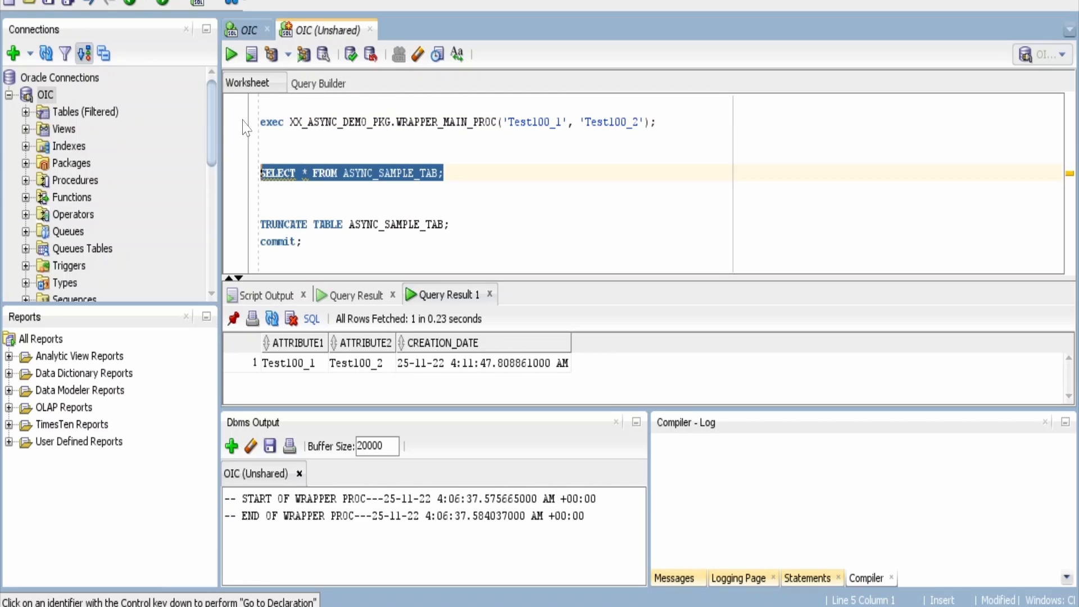
mouse_move(348, 395)
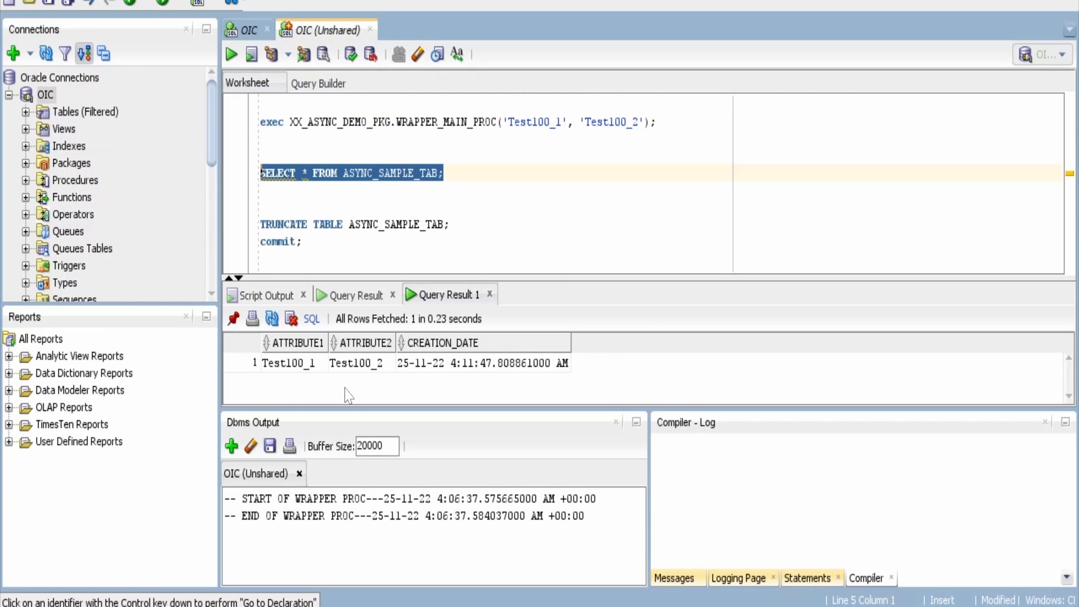
mouse_move(556, 391)
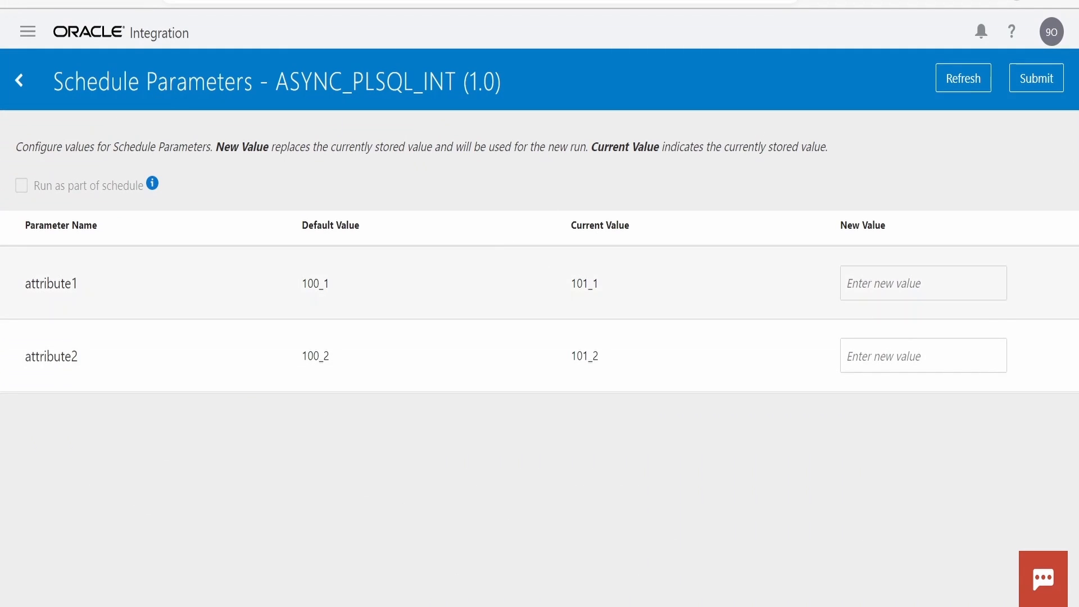
Submit an ASYNC_PLSQL_INT run with attribute1 101_1 and attribute2 101_2, then leave the page
type("101_")
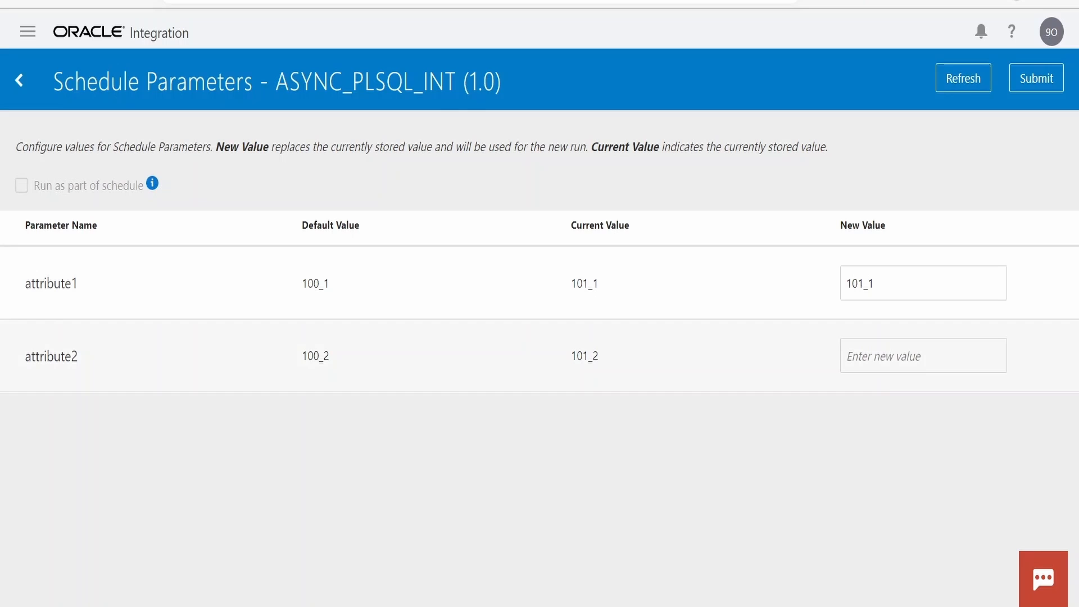
type("101_2")
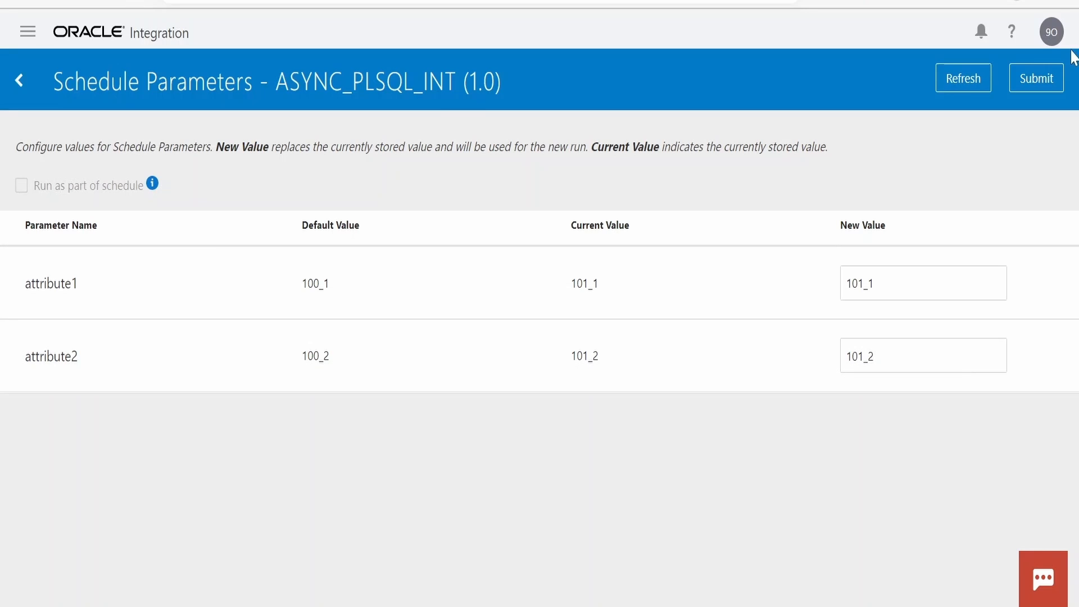
left_click(922, 355)
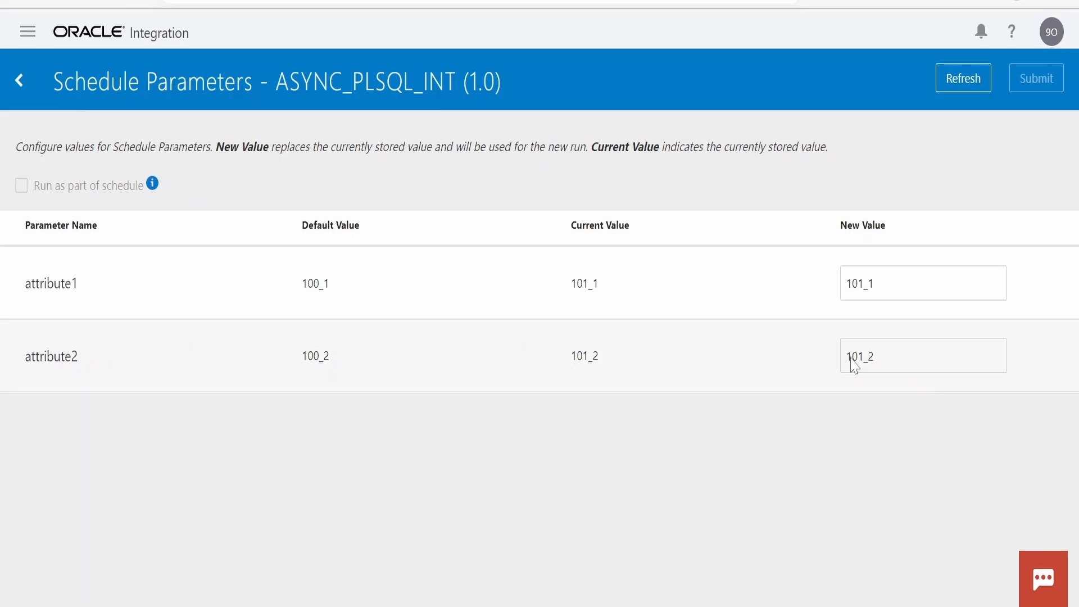
left_click(1036, 77)
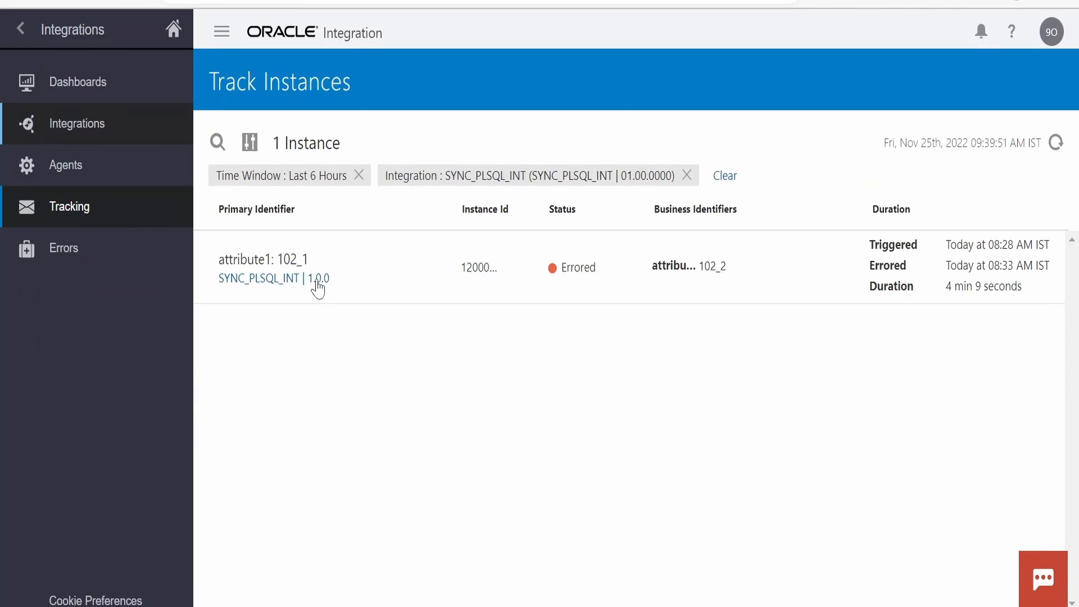
Track ASYNC_PLSQL_INT instances and view the new run's activity stream, succeeded in 498 ms
left_click(79, 123)
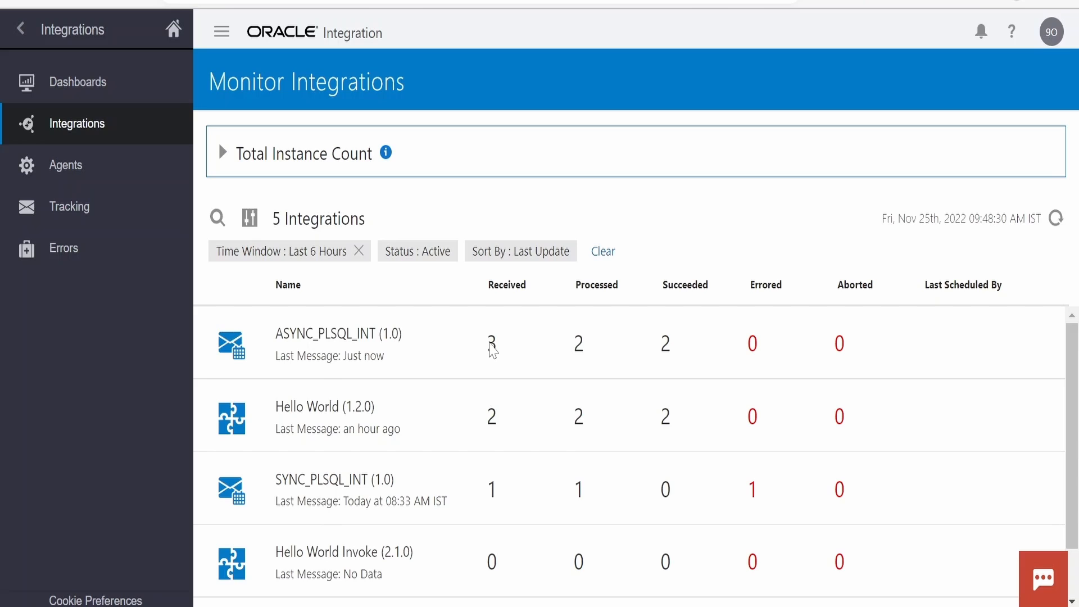
left_click(492, 344)
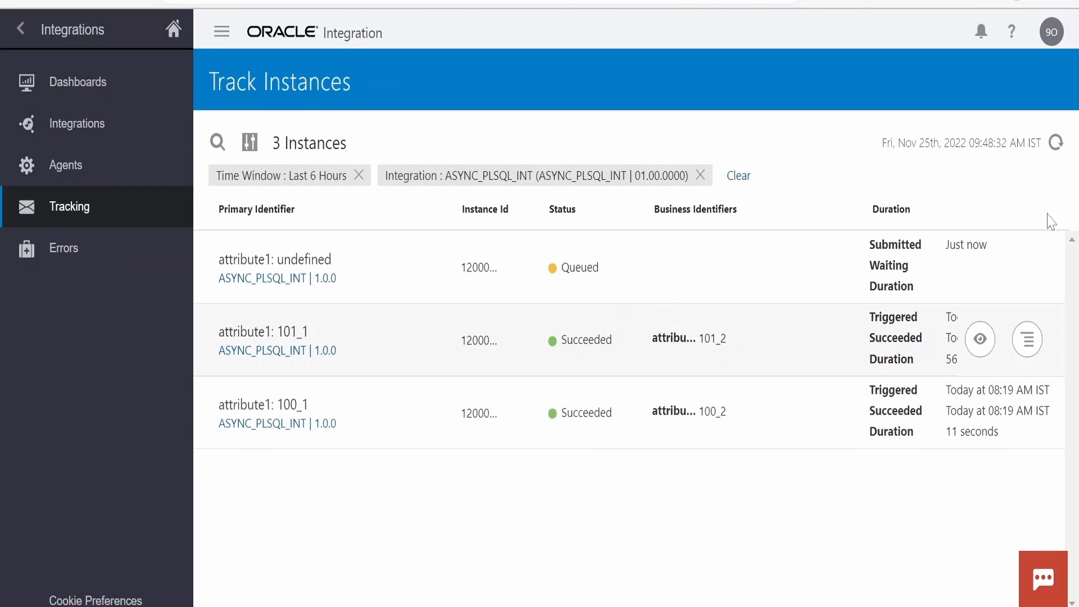
left_click(1059, 143)
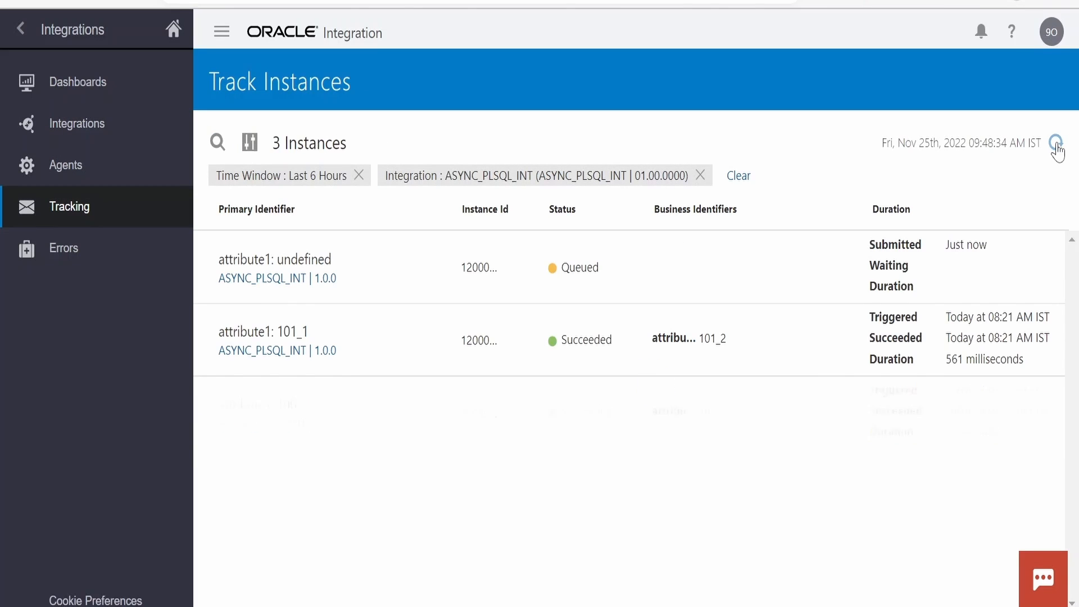
left_click(1058, 144)
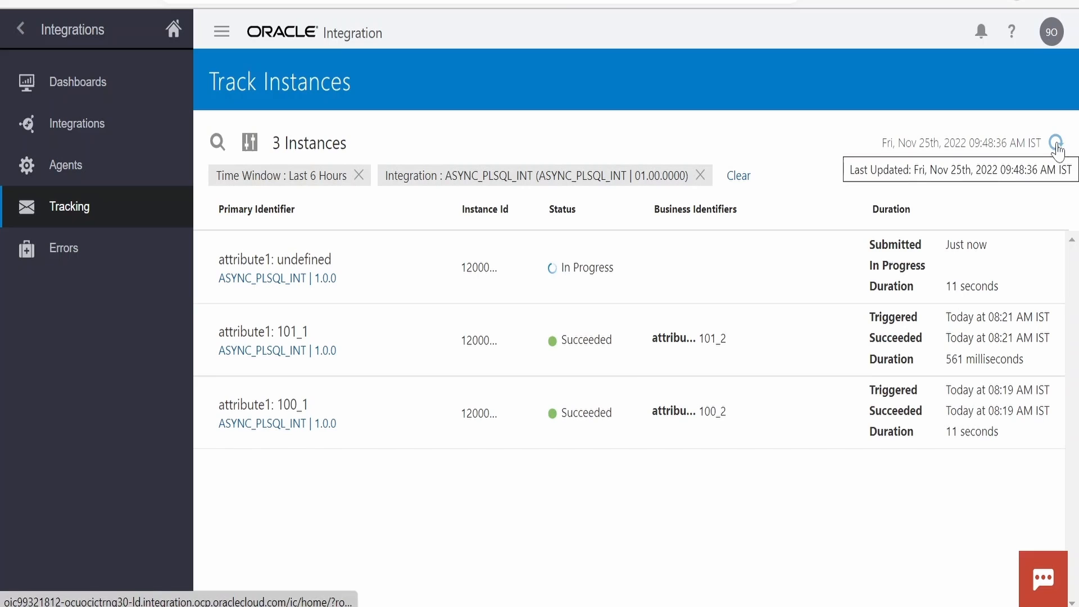
left_click(1059, 143)
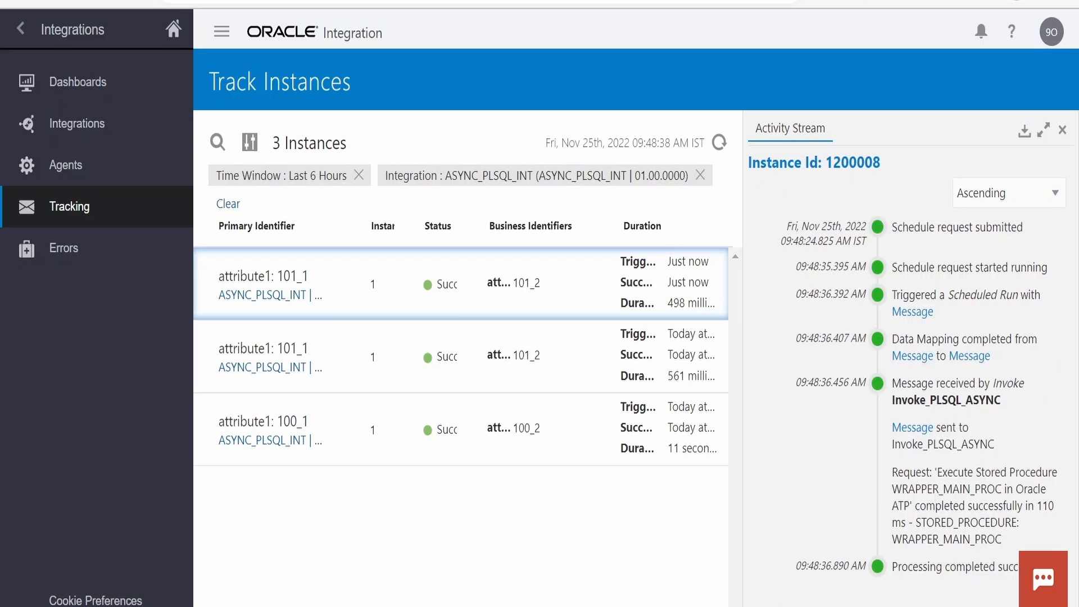
mouse_move(1059, 316)
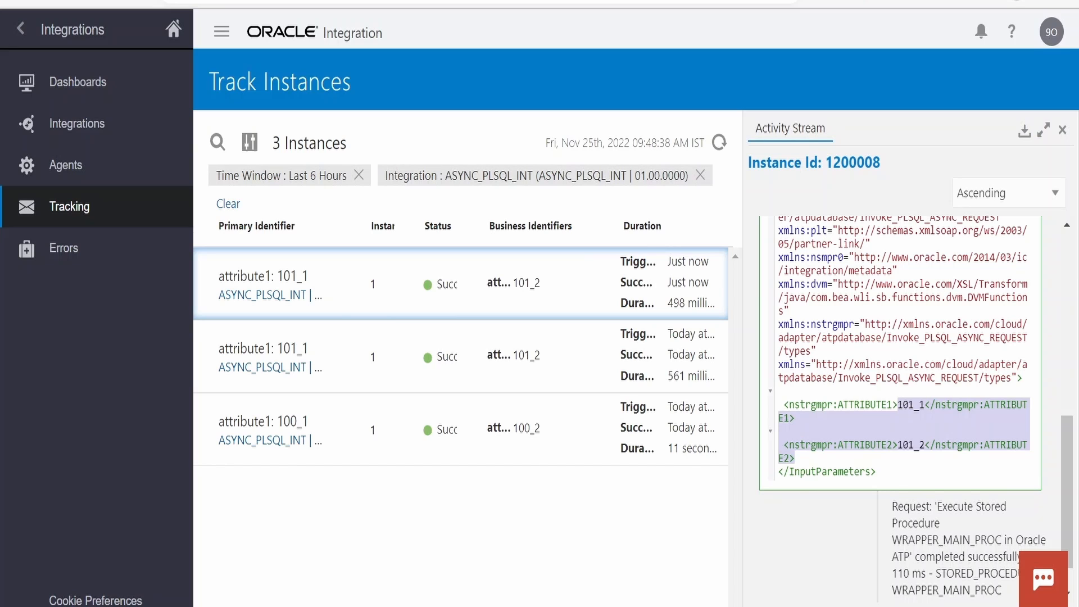
mouse_move(766, 309)
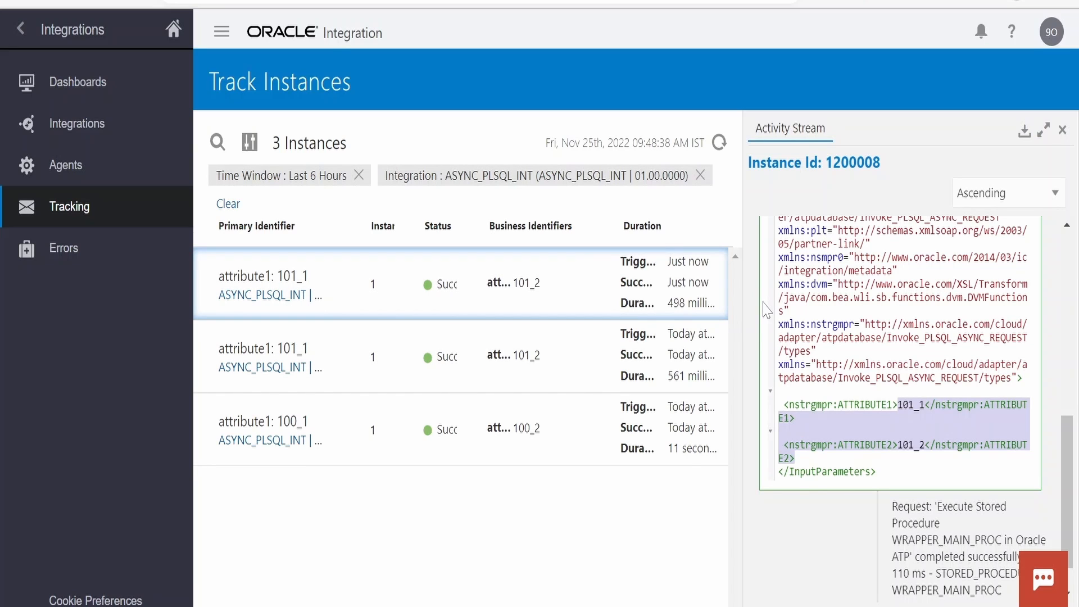
mouse_move(766, 307)
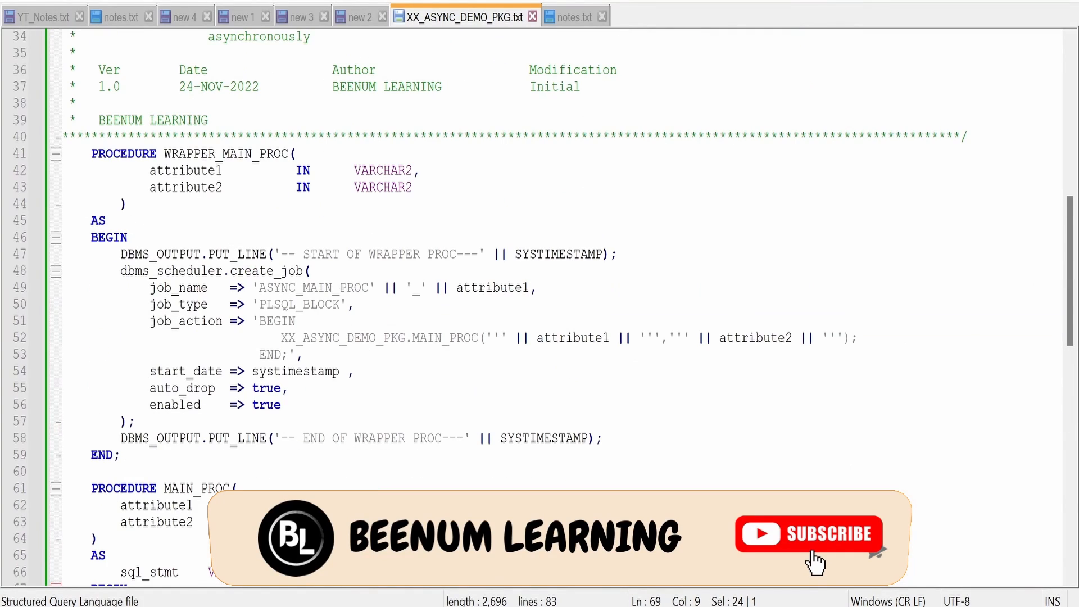
Highlight WRAPPER_MAIN_PROC scheduling MAIN_PROC as a job, then return to the SQL Developer worksheet
left_click_drag(90, 153, 119, 454)
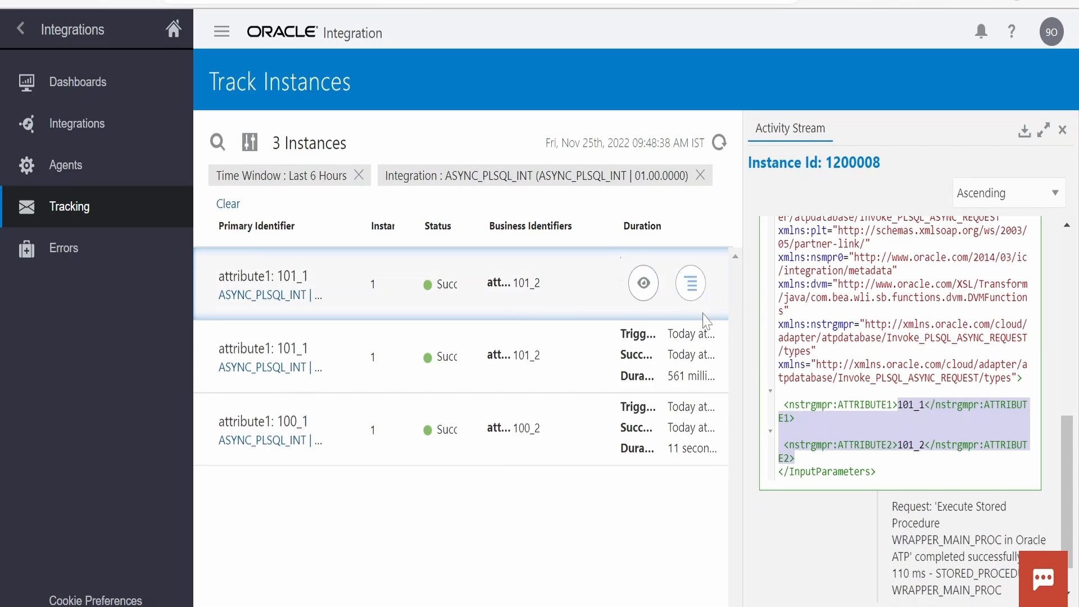
left_click(463, 17)
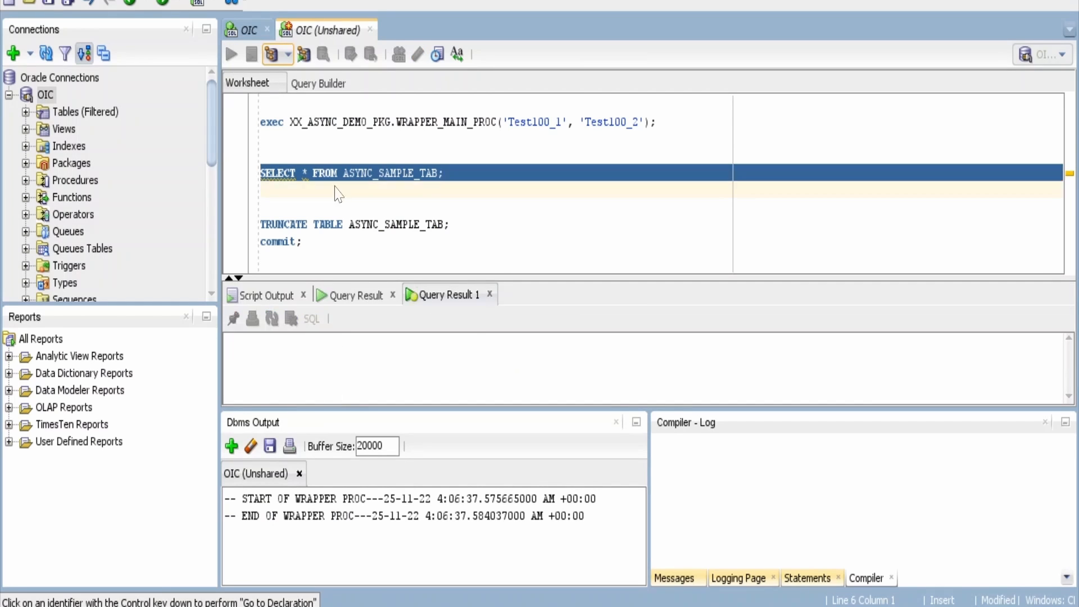
Rerun the ASYNC_SAMPLE_TAB query so the 101_1 / 101_2 row created 4:23:42 appears
left_click(231, 54)
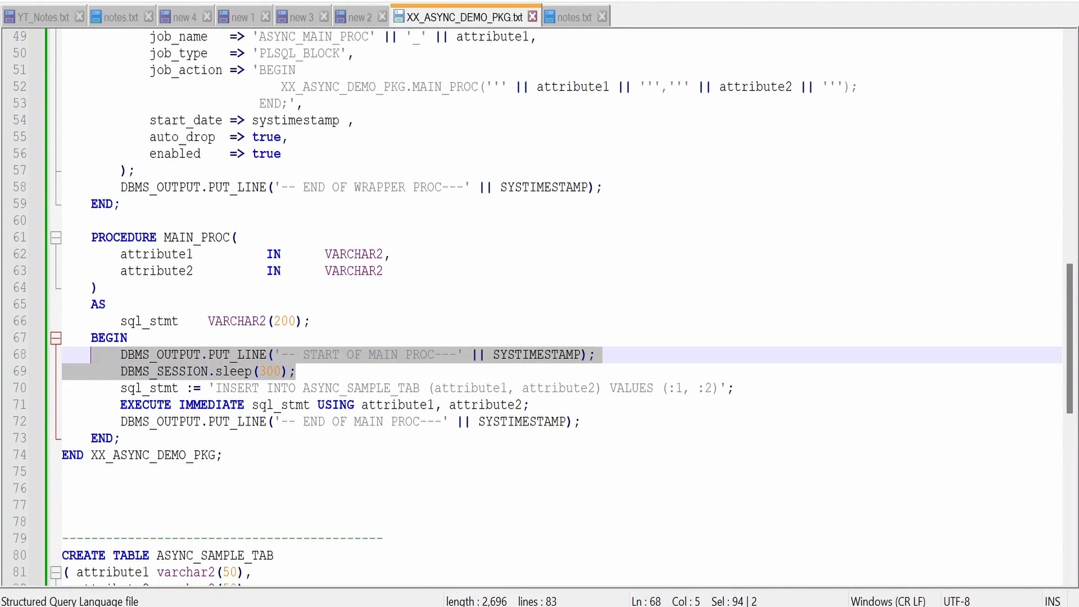
left_click(365, 405)
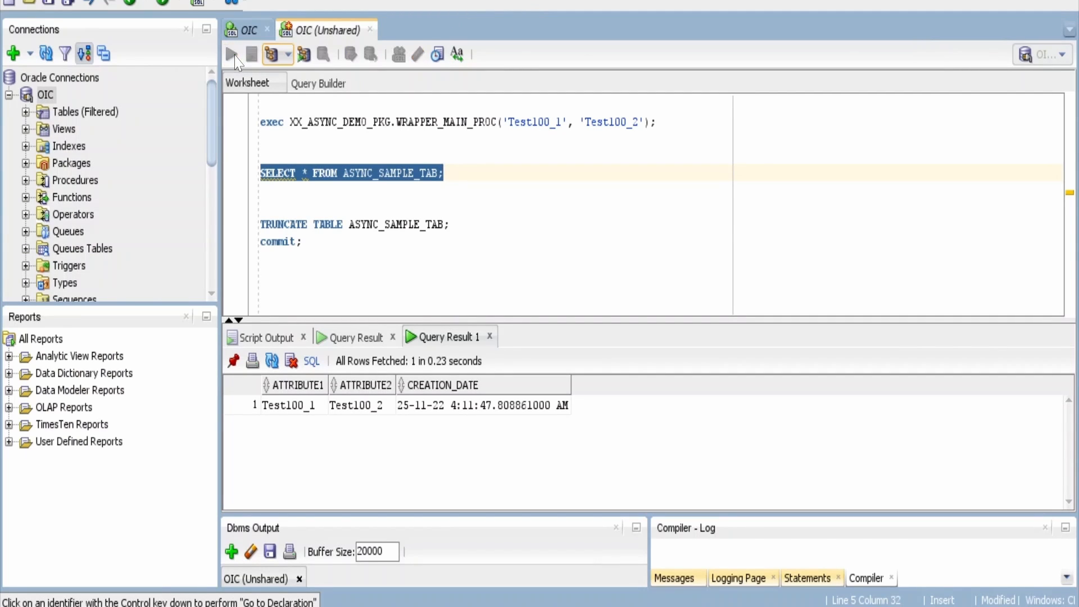
left_click(230, 55)
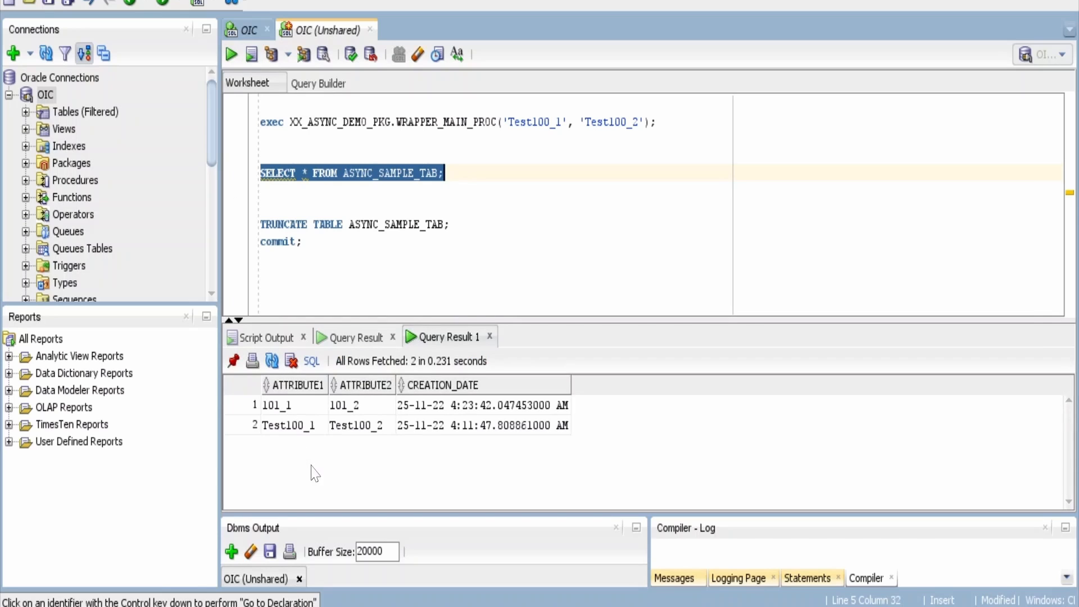
mouse_move(478, 473)
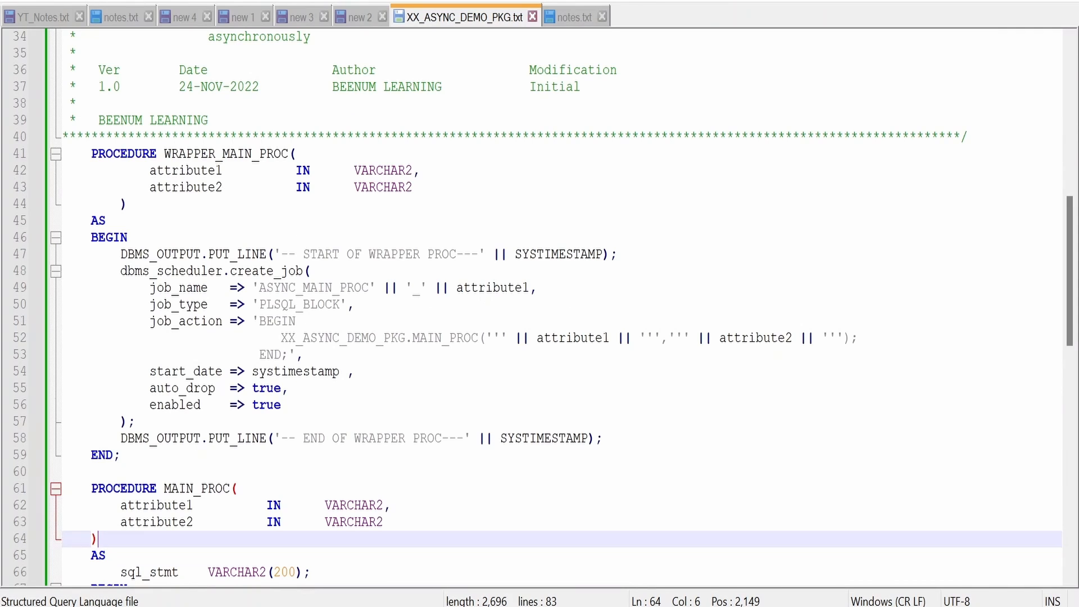
left_click_drag(90, 153, 119, 455)
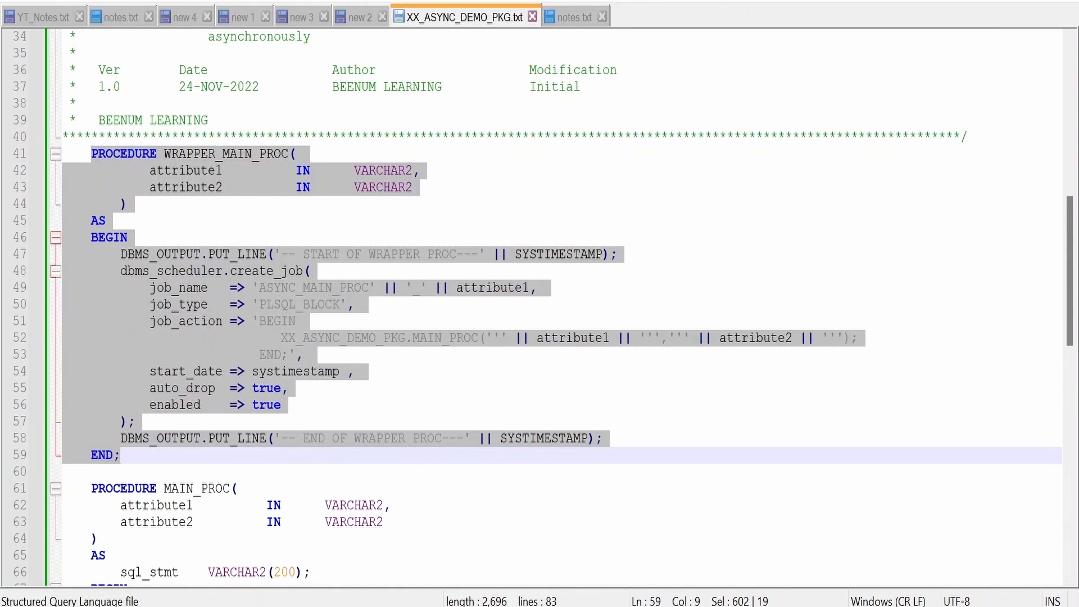
double_click(196, 438)
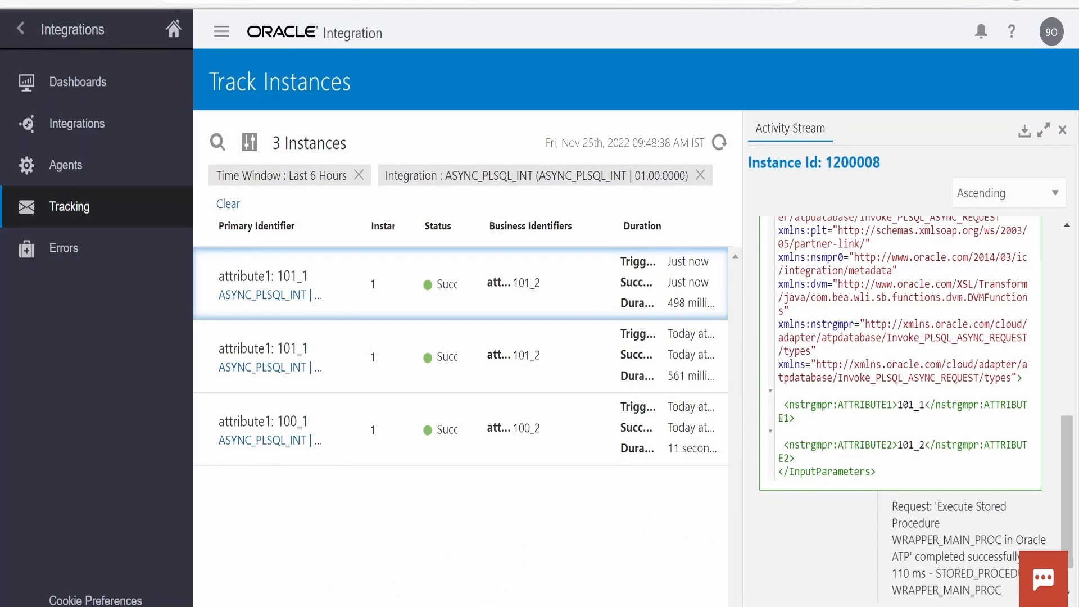
left_click(459, 16)
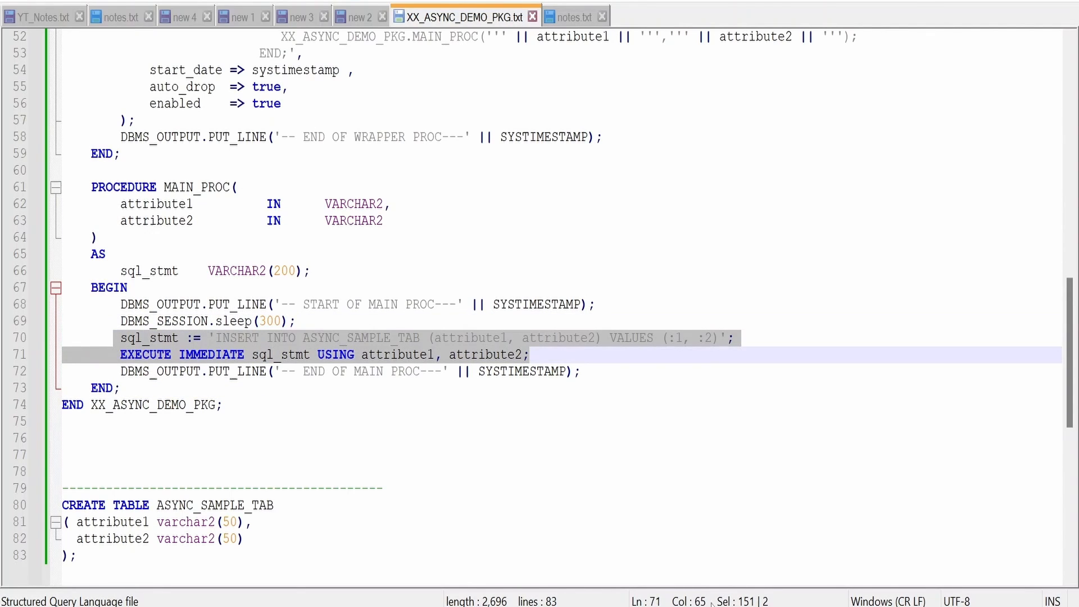
left_click(158, 321)
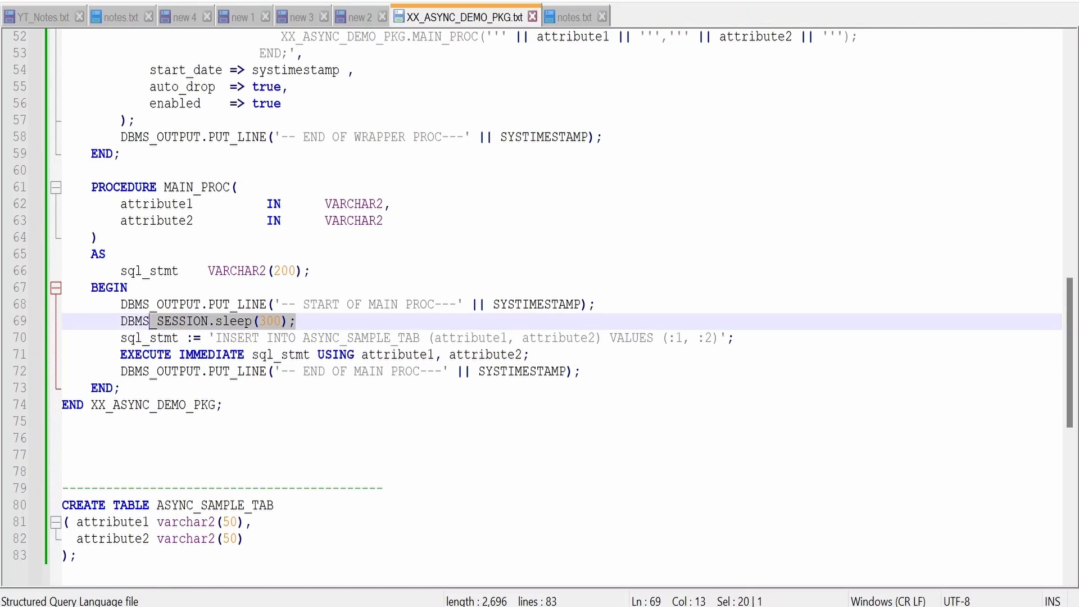